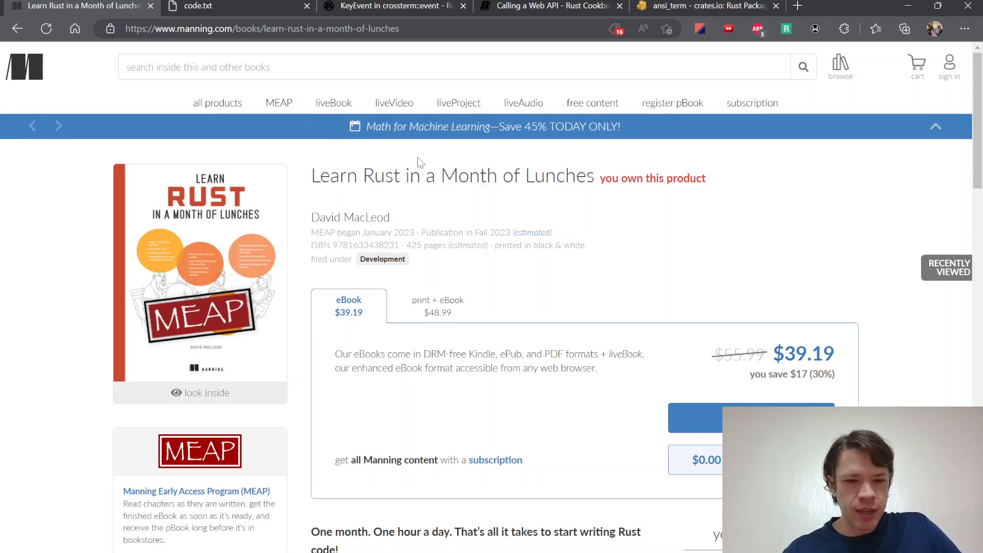
mouse_move(466, 272)
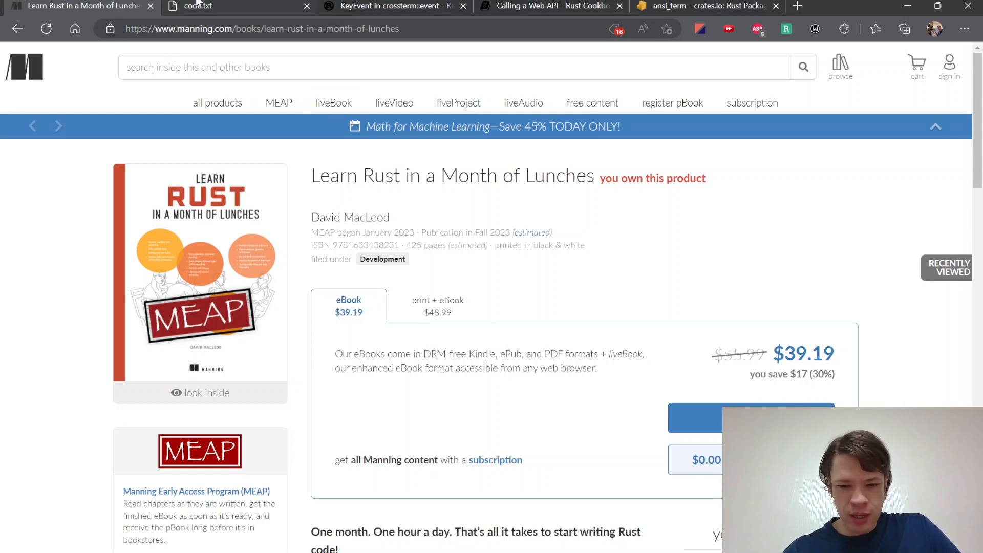
Highlight the text in the code.txt notes file, then return to the book's product page.
click(198, 5)
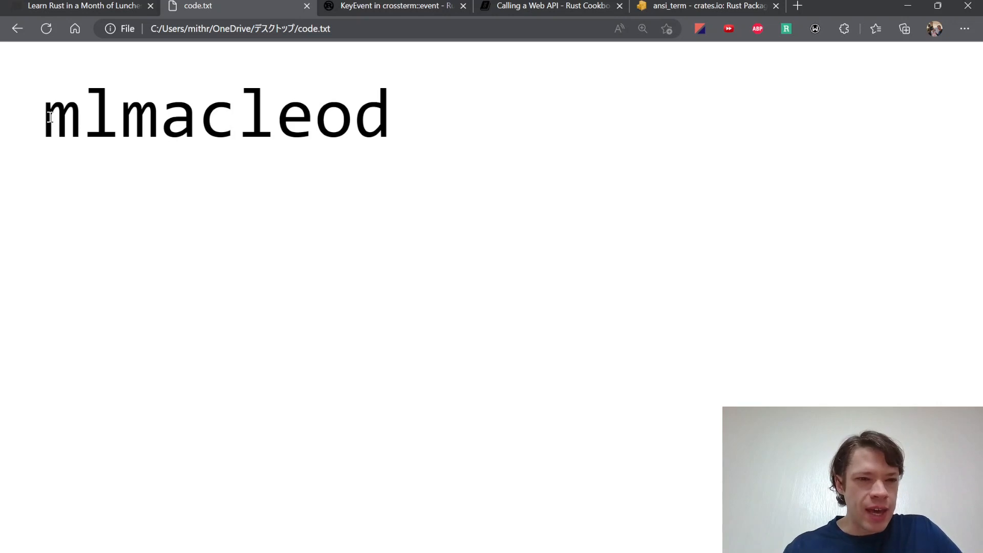
double_click(63, 115)
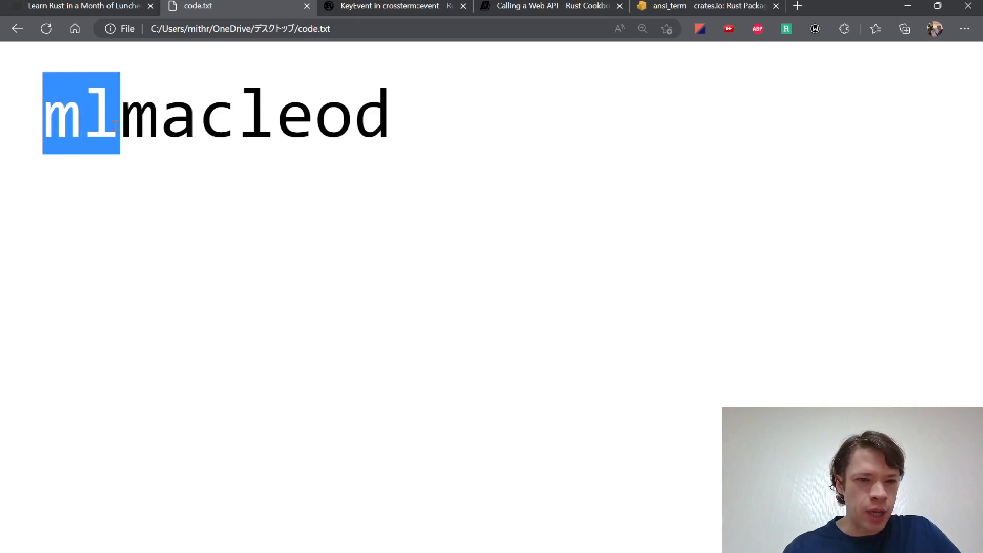
click(307, 113)
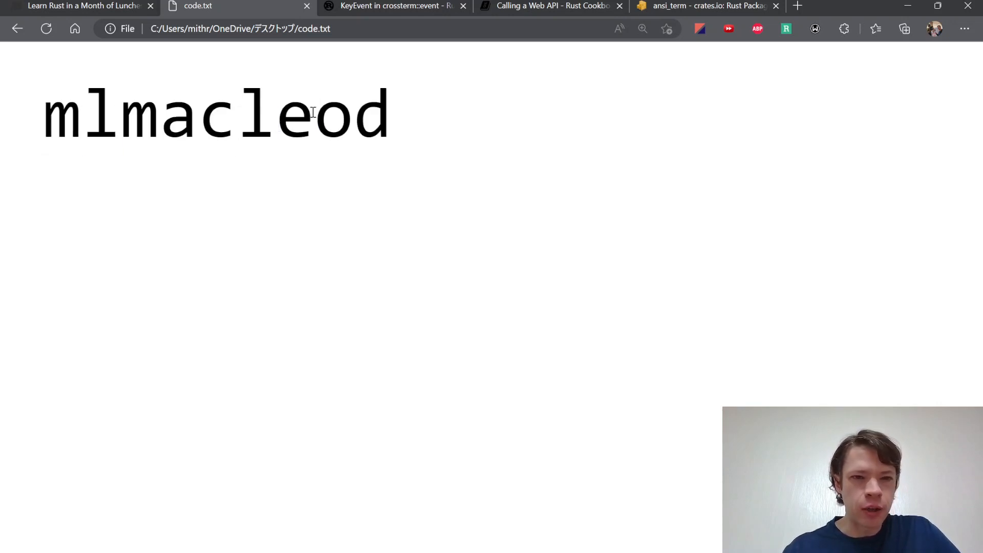
drag(121, 114, 388, 114)
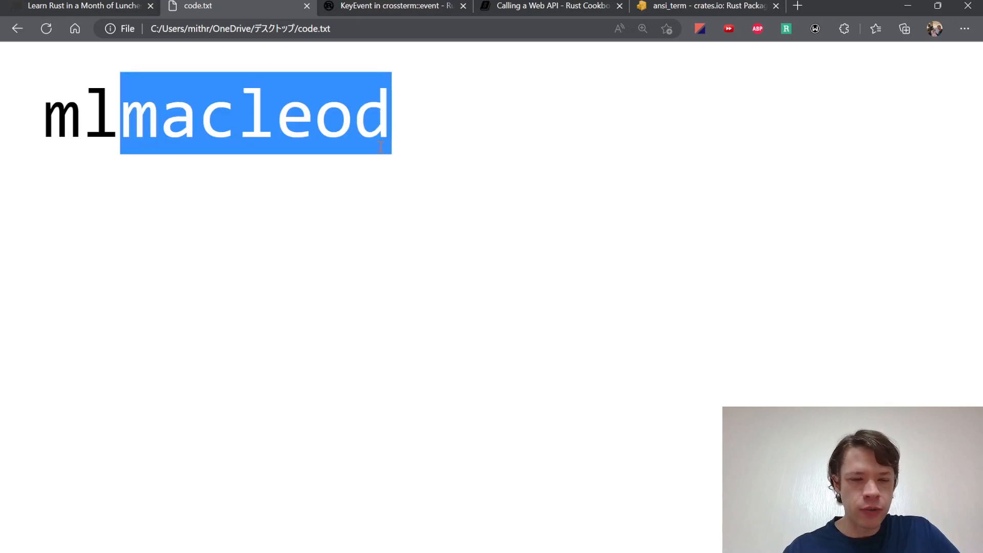
click(82, 5)
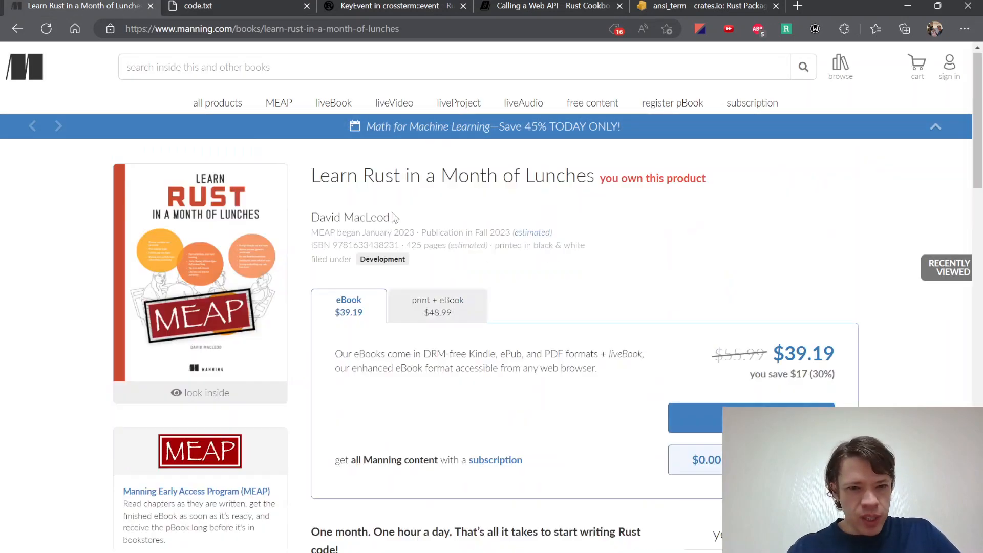
Scroll through the Learn Rust in a Month of Lunches product page.
scroll(down, 3)
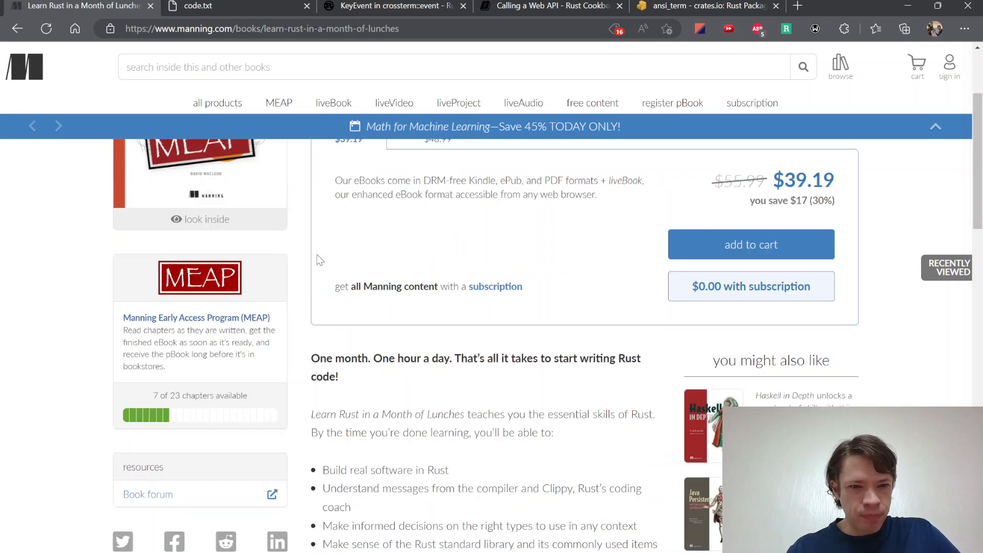
scroll(up, 3)
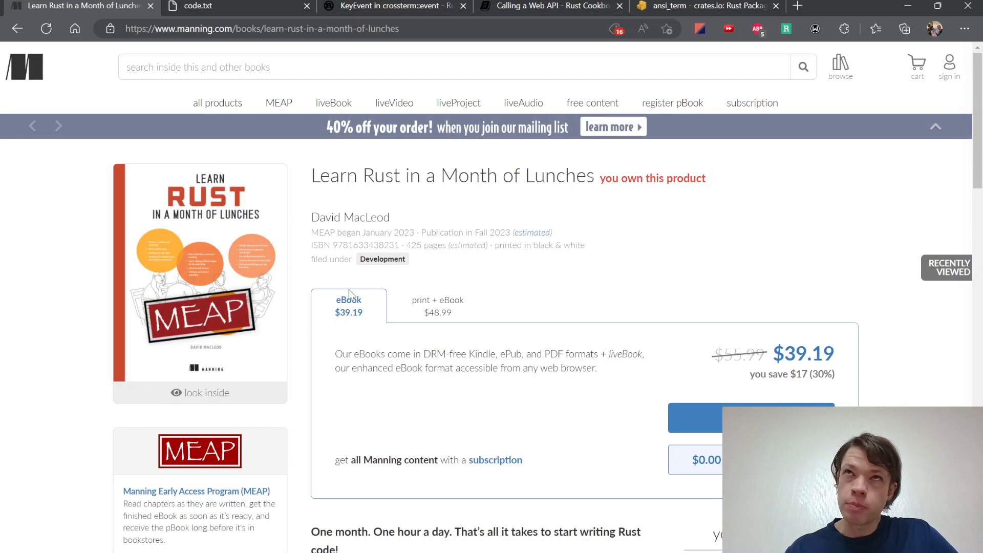
scroll(down, 3)
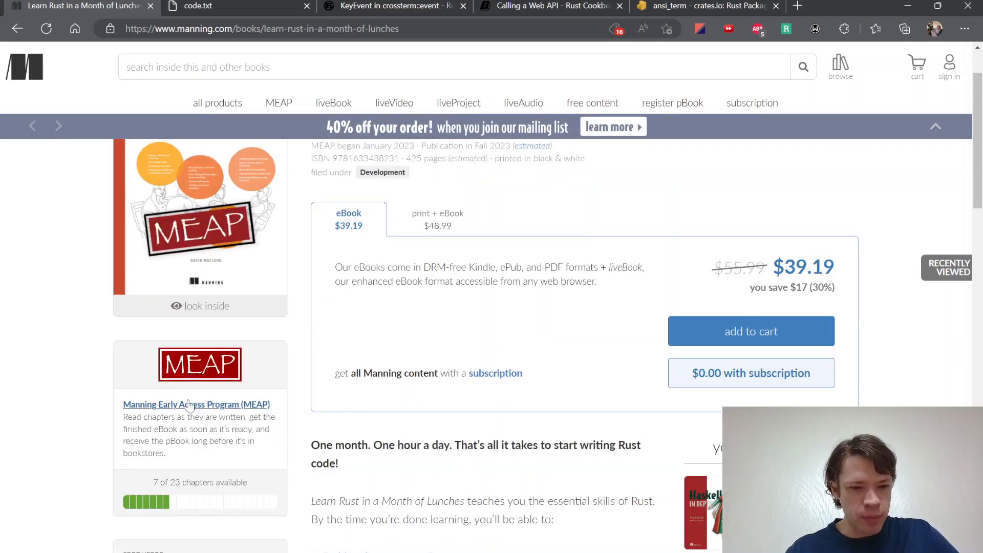
scroll(down, 3)
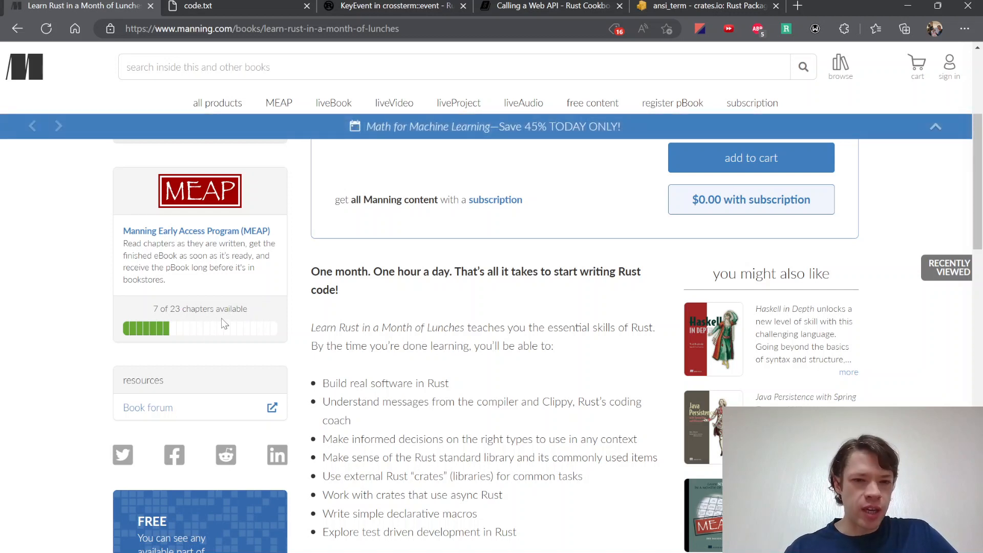
scroll(up, 3)
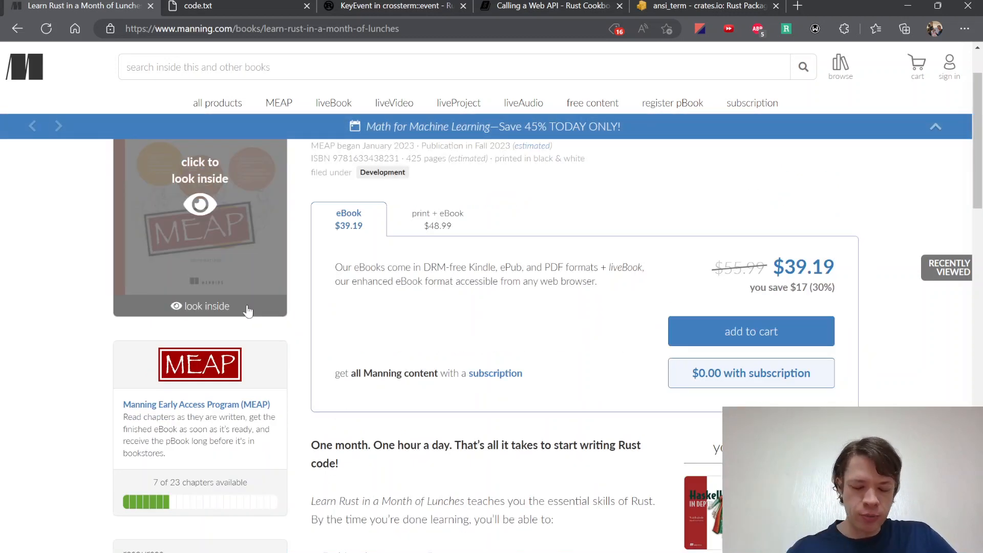
mouse_move(787, 276)
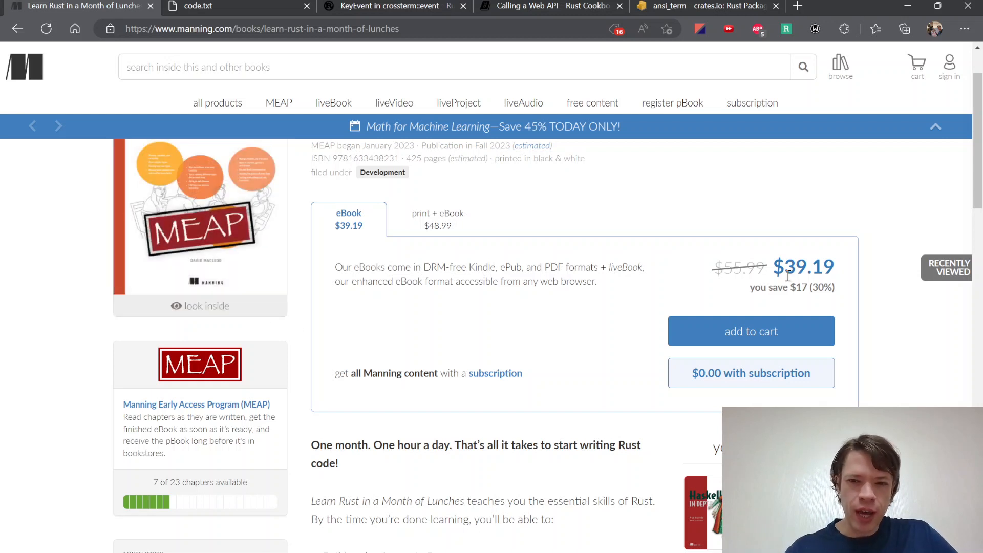
mouse_move(536, 304)
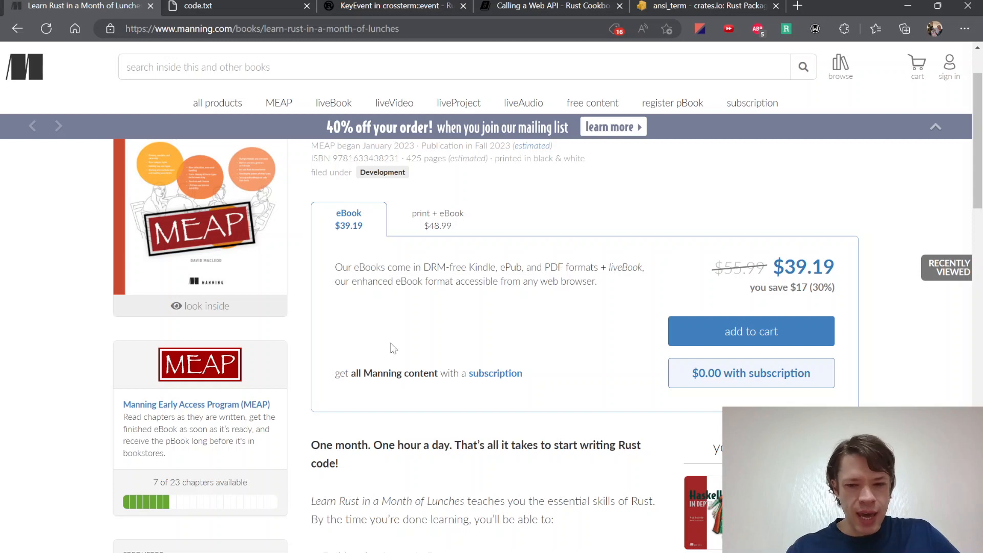
scroll(down, 3)
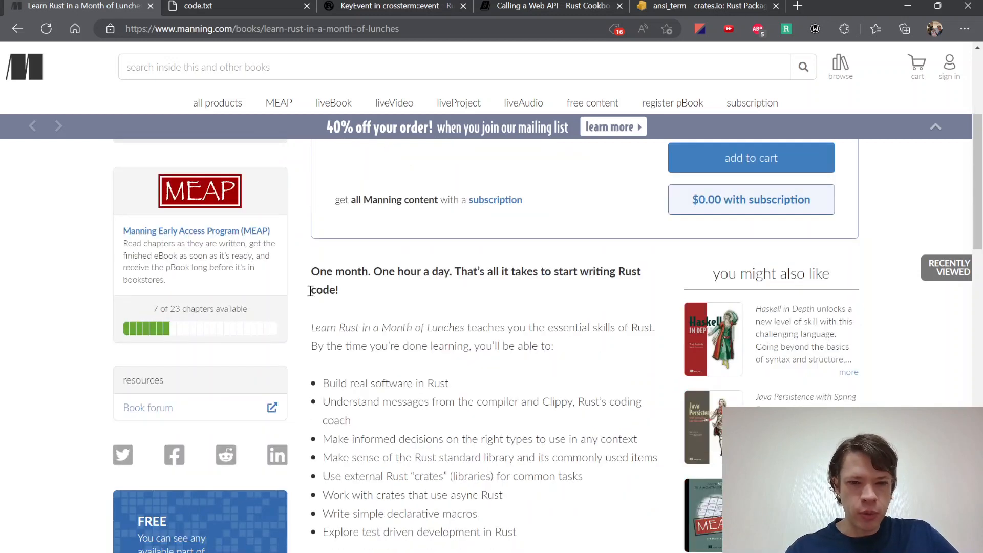
mouse_move(183, 327)
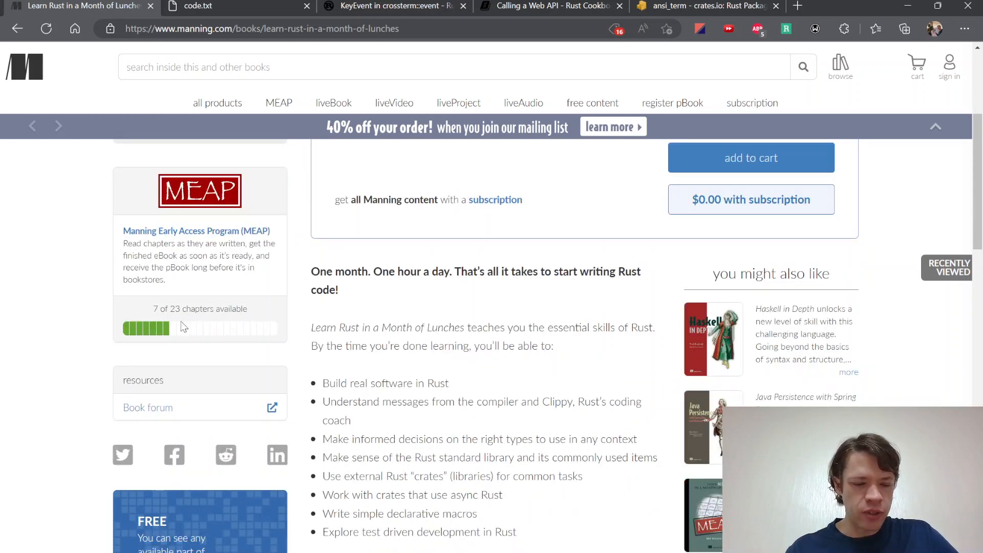
scroll(down, 3)
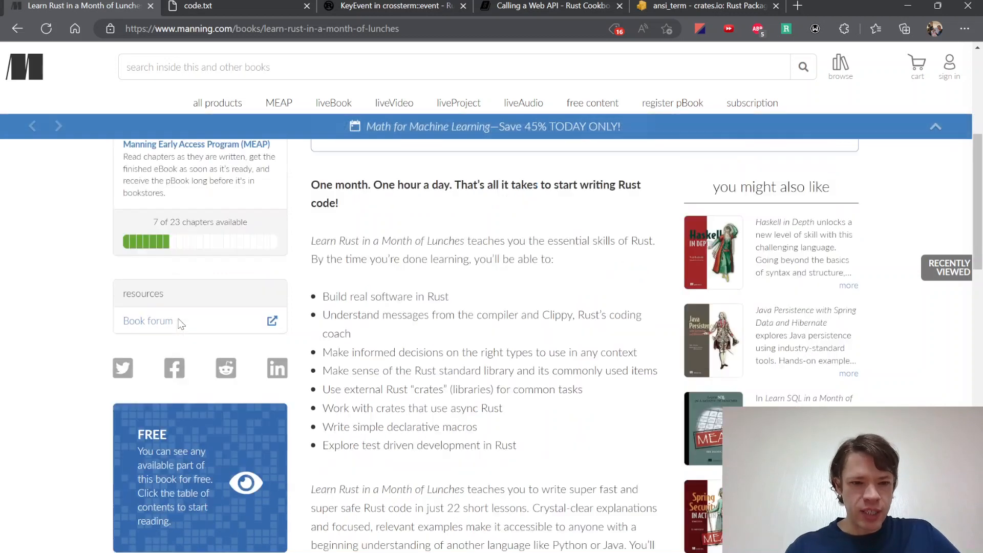
scroll(up, 3)
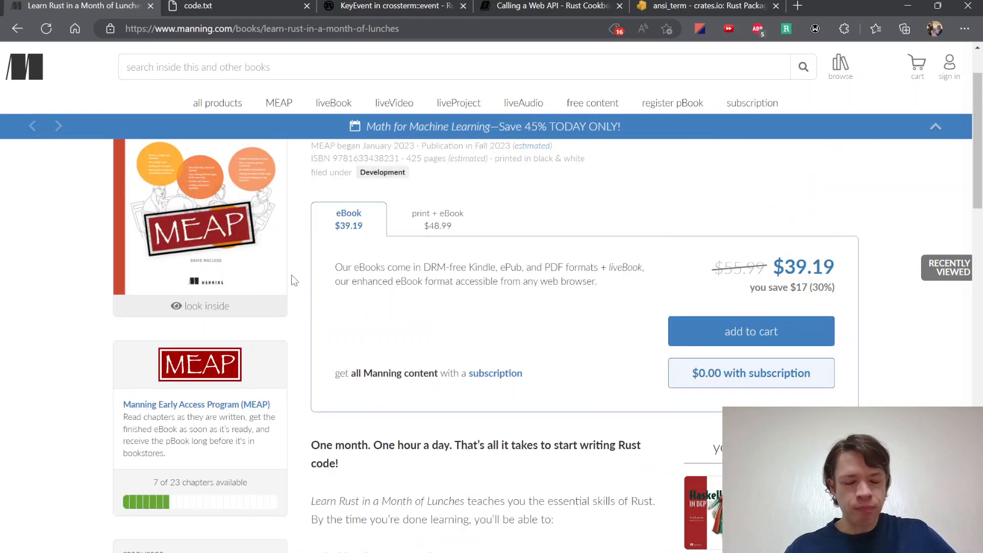
Open the free preview and visit chapters 3, 1, then 2 (Memory, variables, and ownership).
click(206, 305)
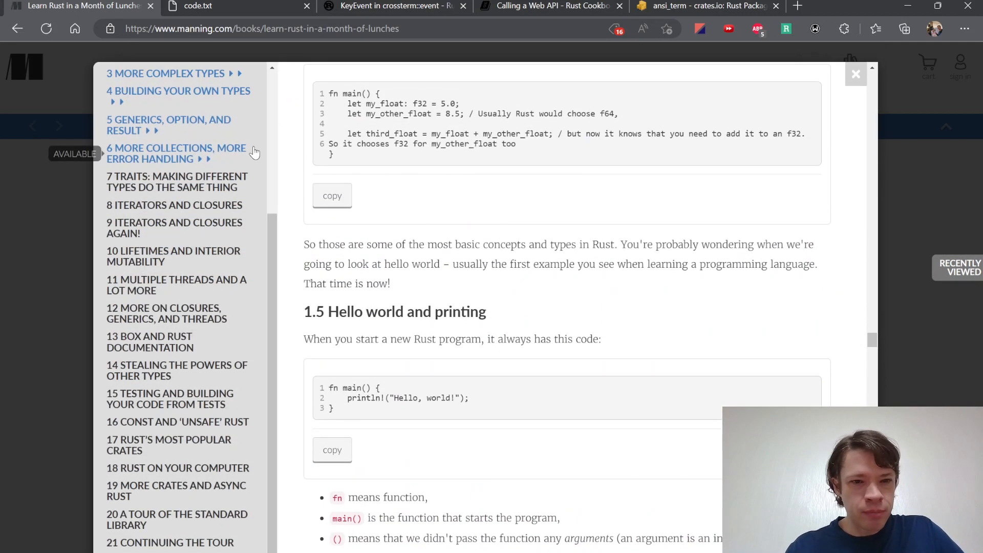
scroll(up, 3)
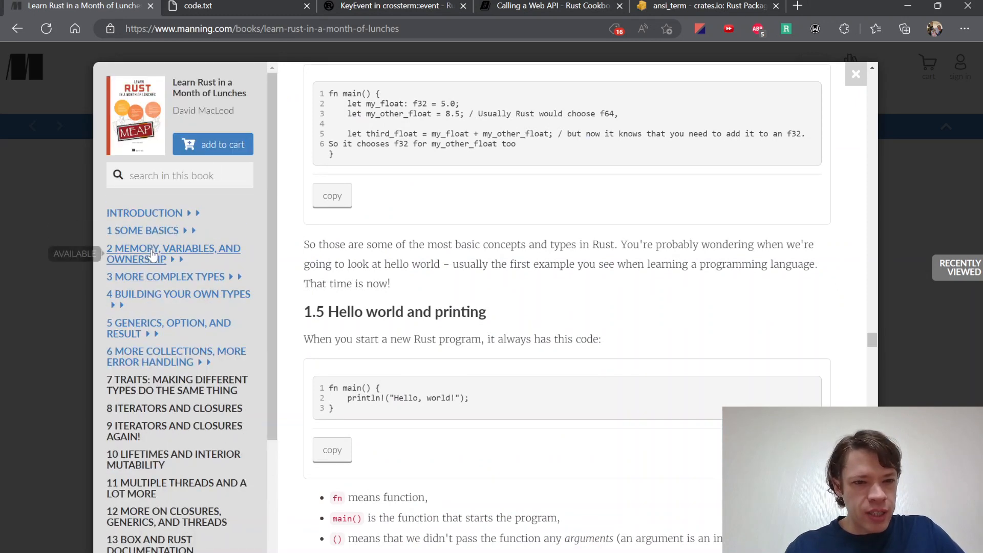
click(165, 276)
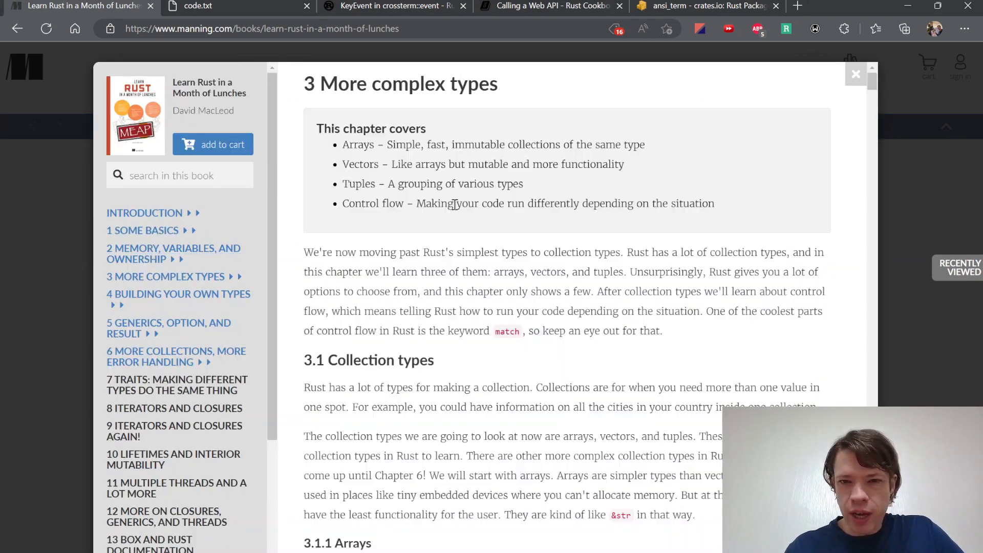
scroll(down, 3)
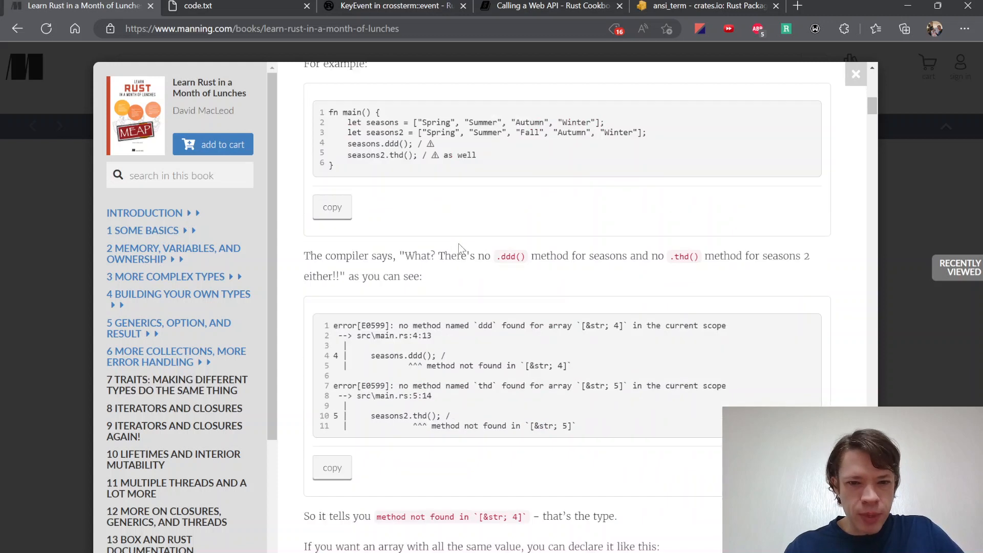
click(143, 230)
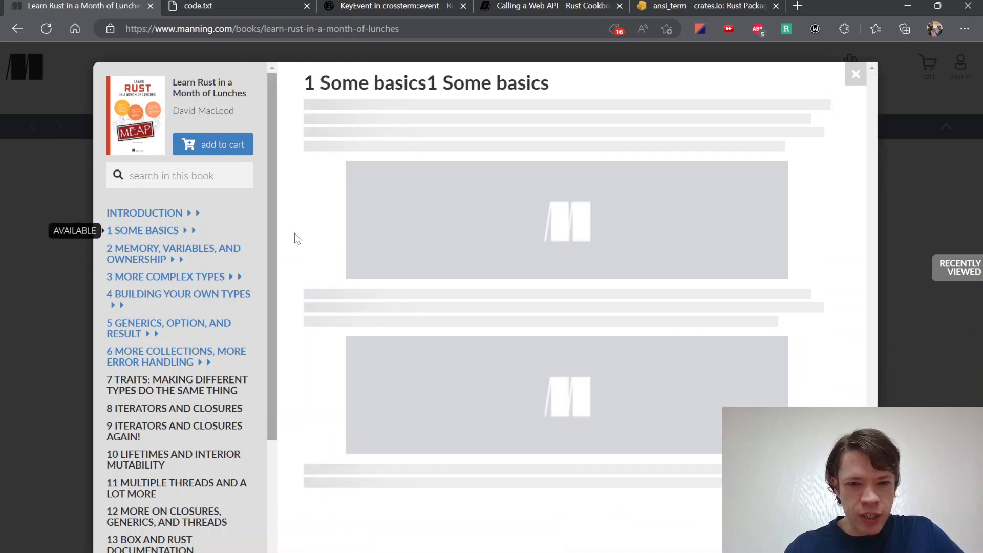
click(173, 254)
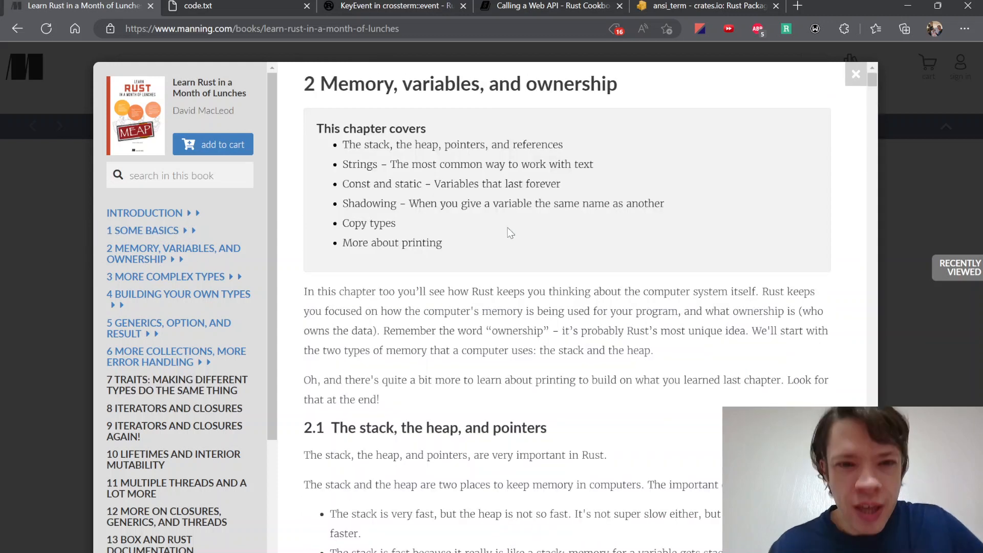
Scroll through chapter 2's opening overview.
scroll(down, 3)
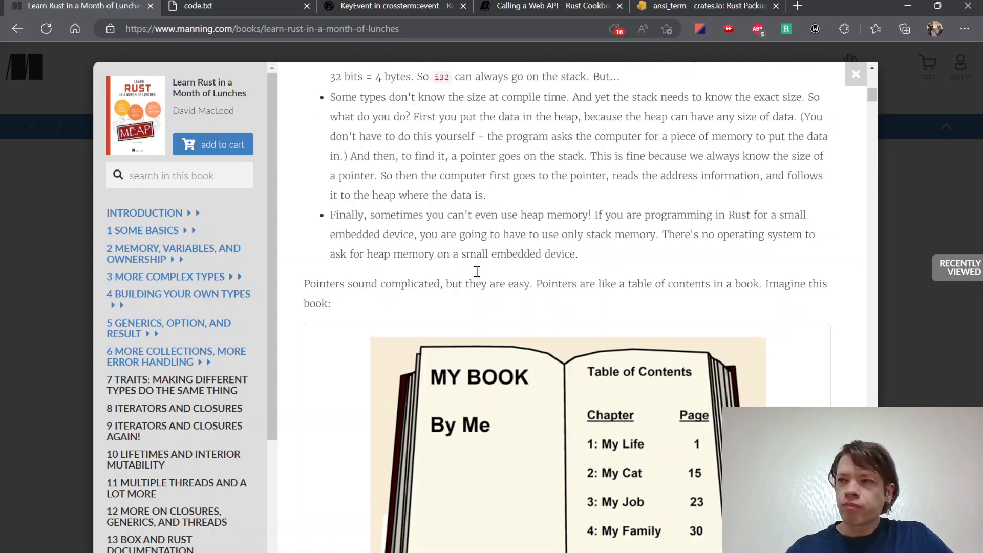
scroll(down, 3)
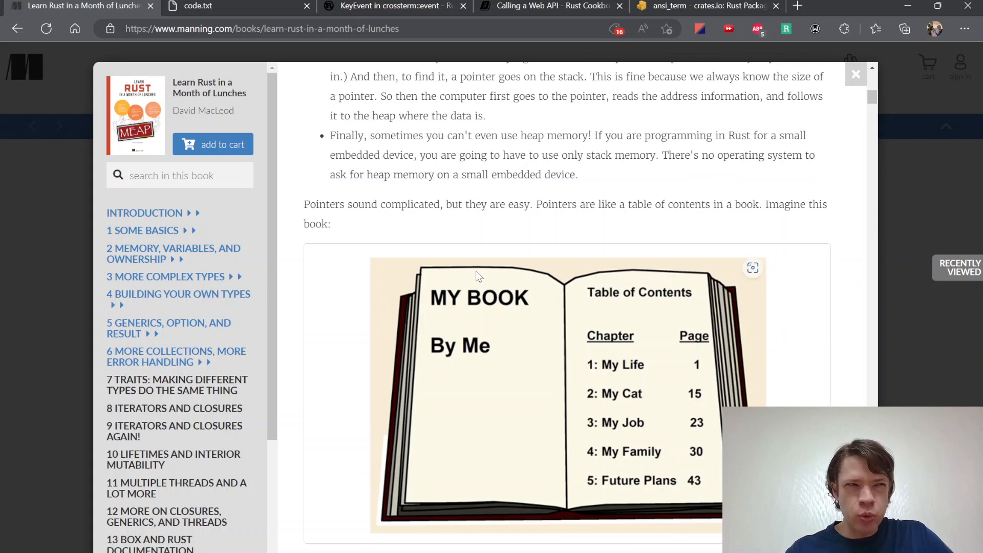
scroll(up, 3)
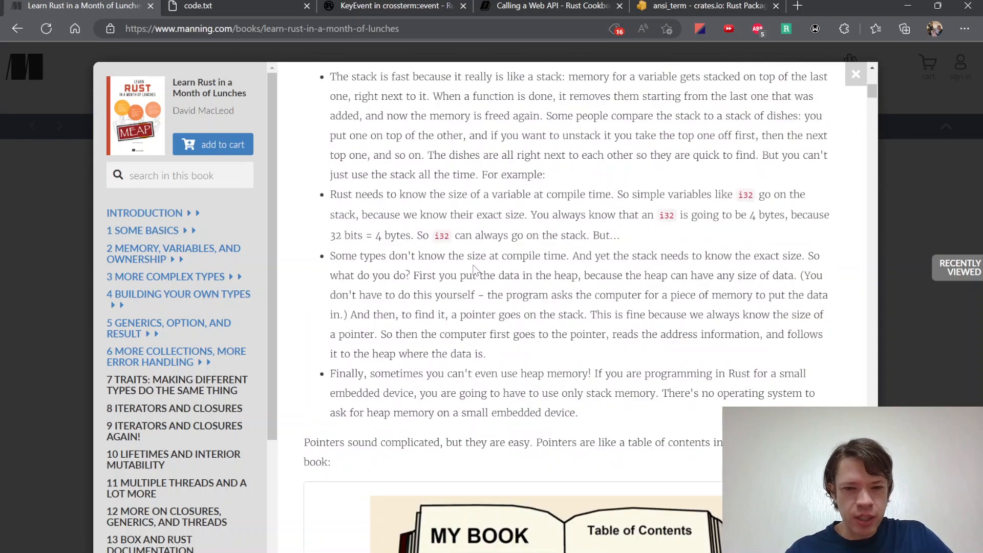
scroll(down, 3)
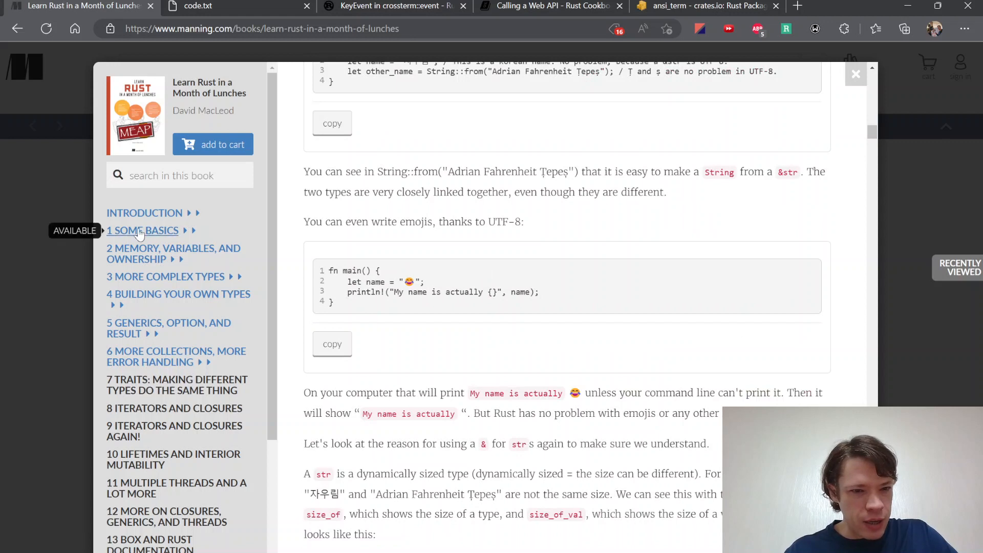
mouse_move(399, 251)
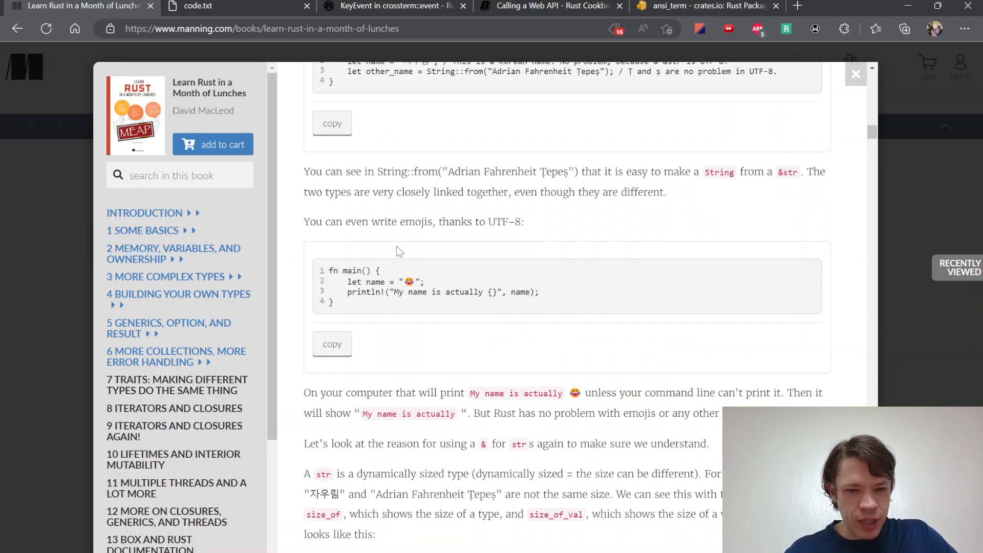
mouse_move(173, 253)
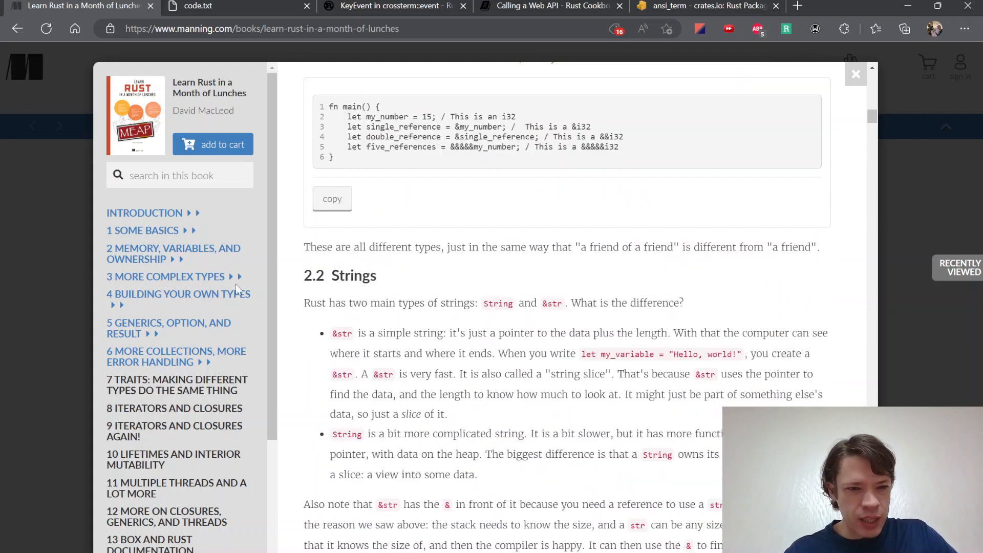
scroll(down, 3)
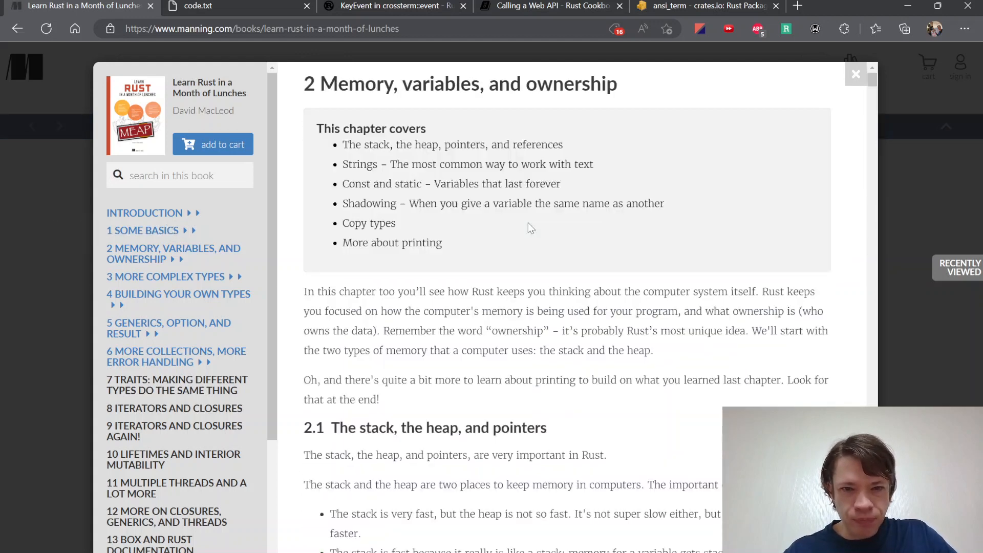
Scroll chapter 2 down to the 'Characters can need up to 4 bytes' diagram.
scroll(down, 3)
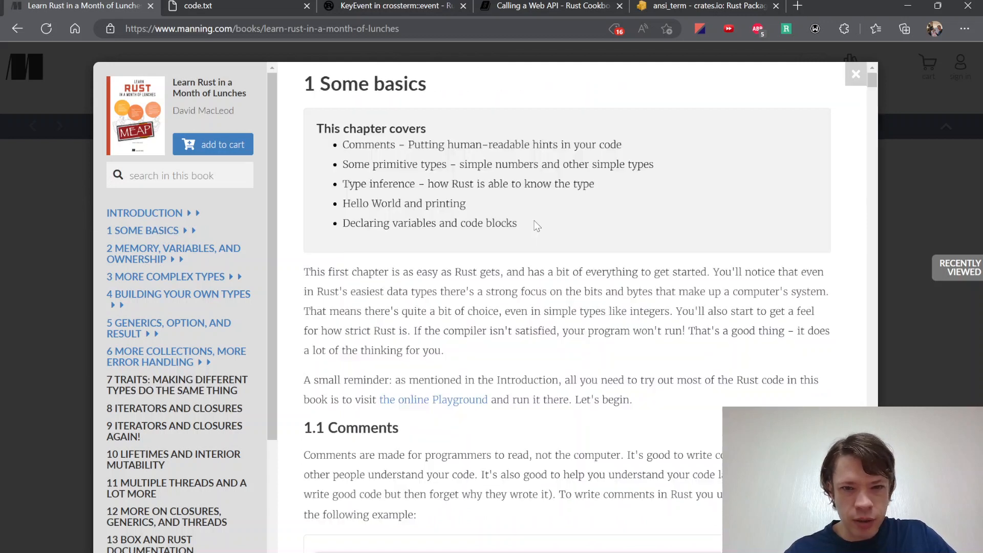
scroll(down, 3)
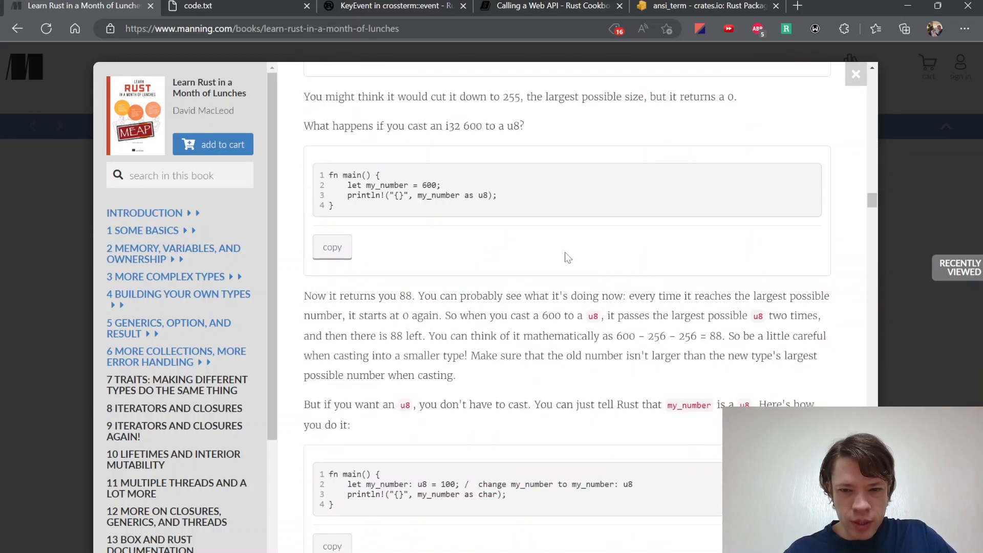
scroll(down, 3)
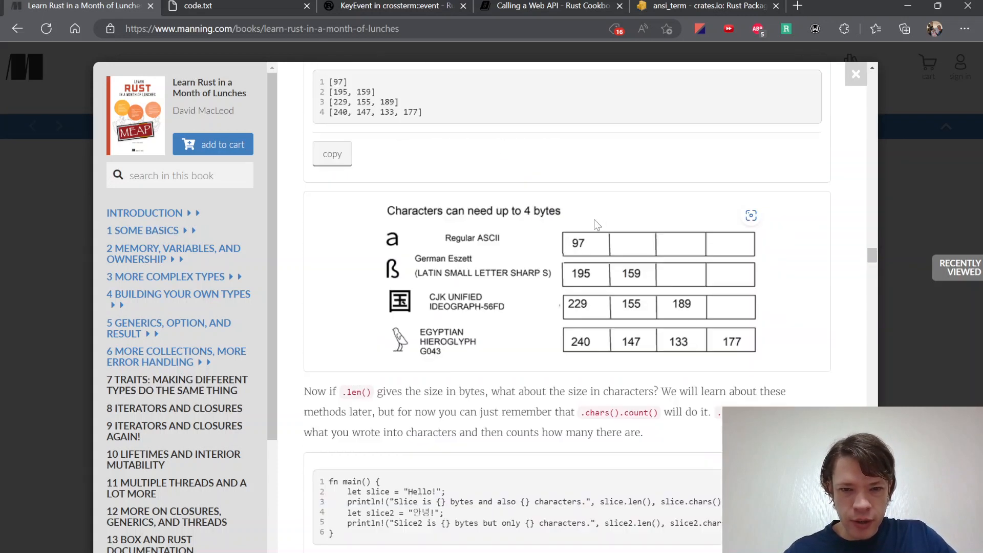
mouse_move(626, 245)
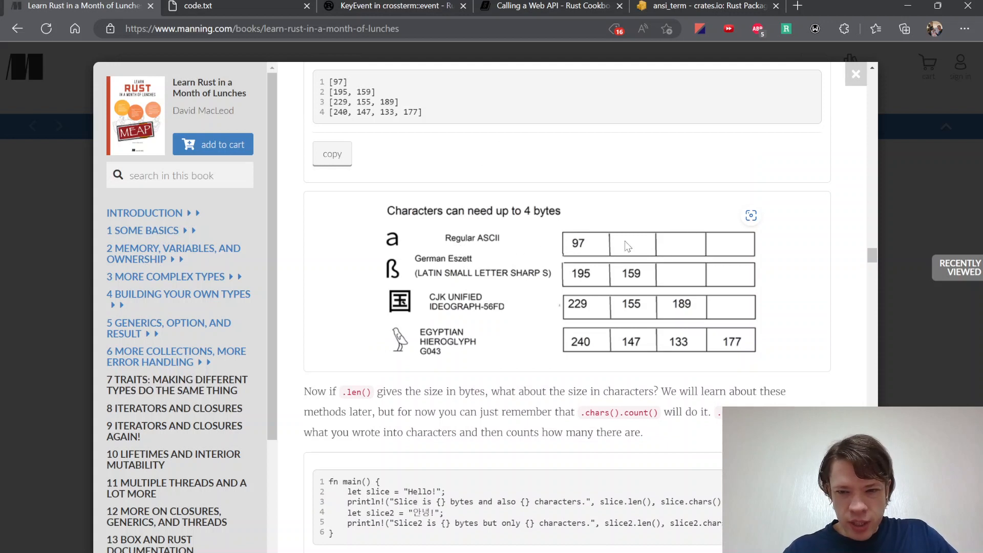
mouse_move(630, 277)
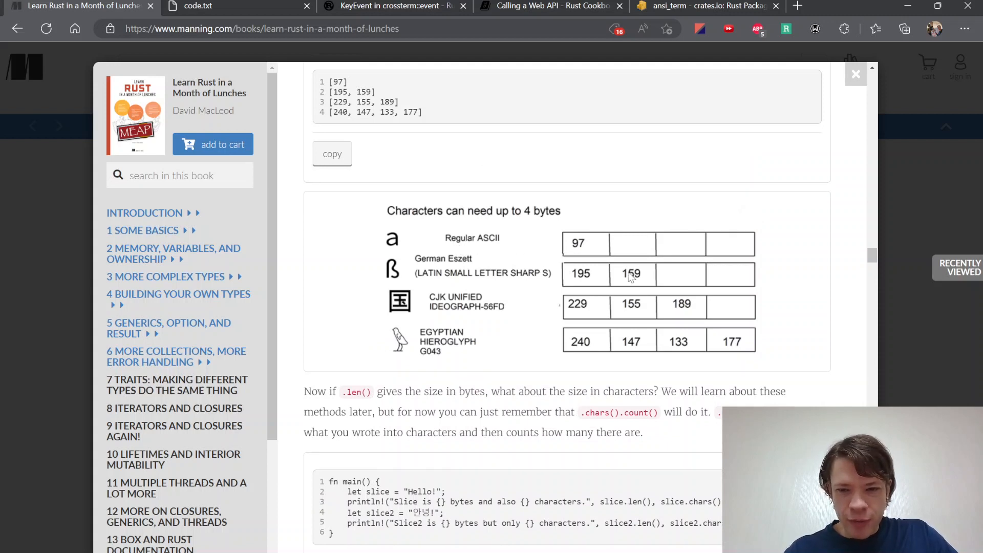
mouse_move(528, 217)
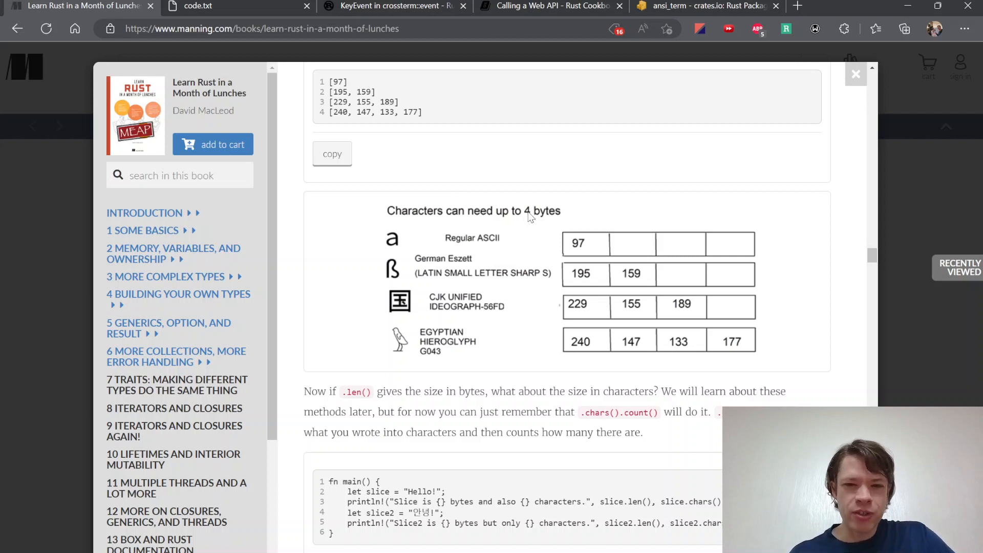
mouse_move(759, 224)
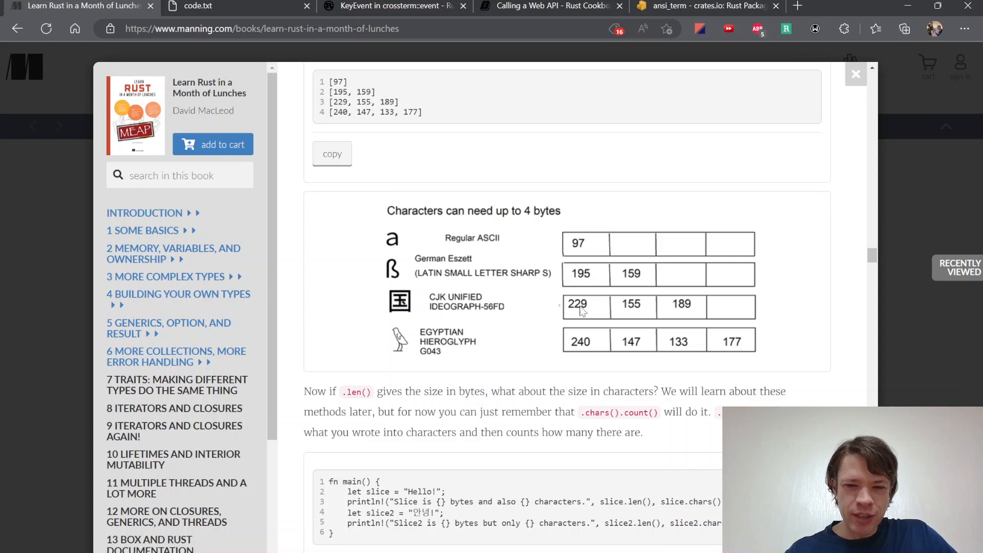
mouse_move(749, 223)
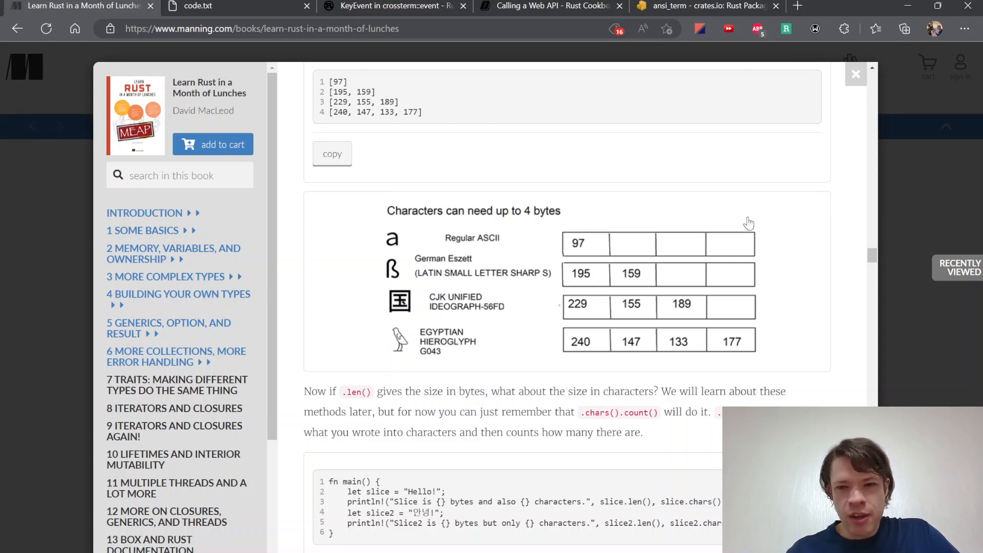
mouse_move(419, 216)
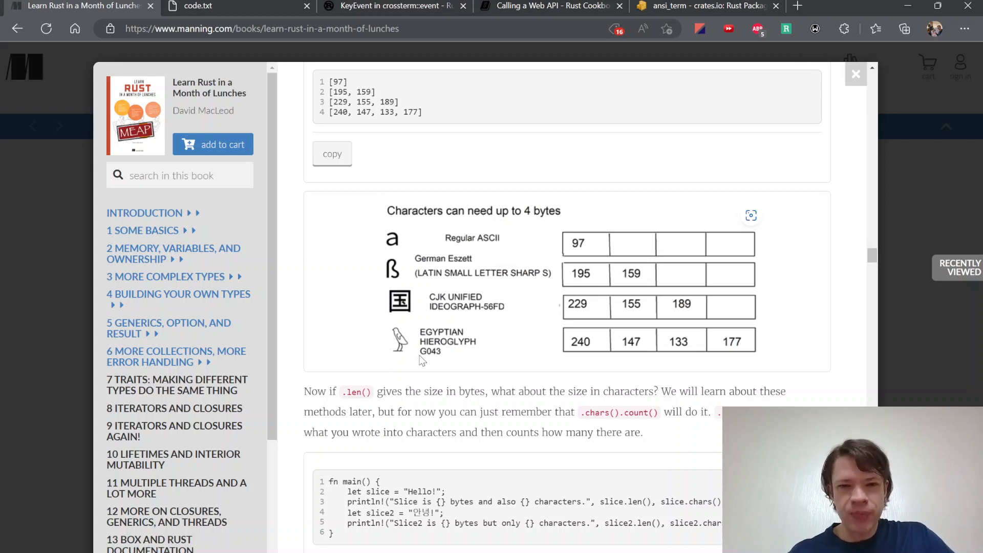
mouse_move(559, 243)
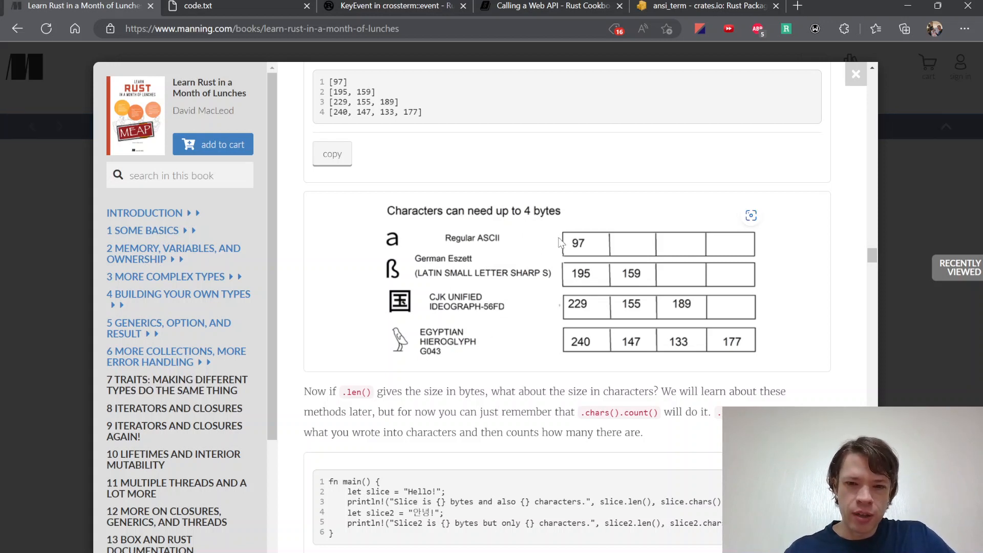
mouse_move(488, 335)
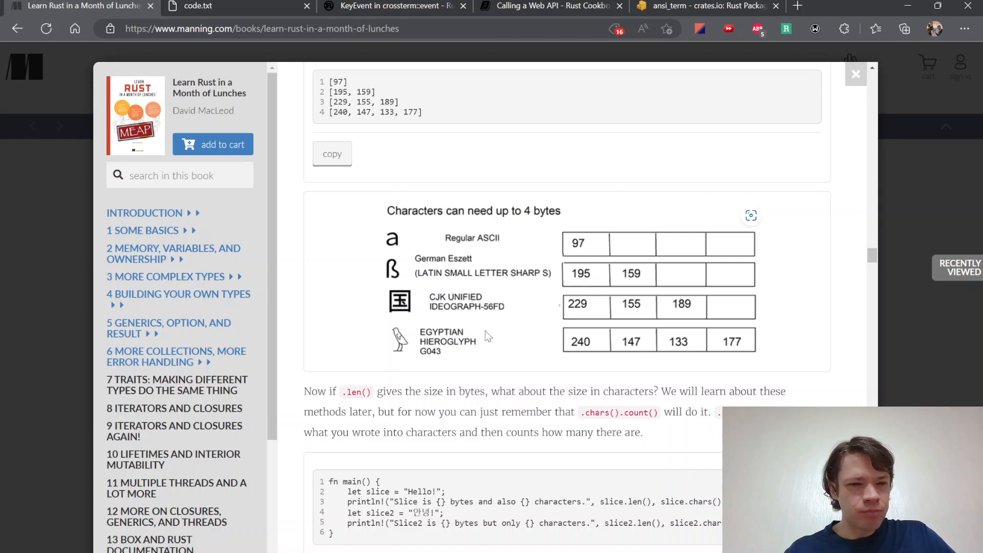
mouse_move(539, 277)
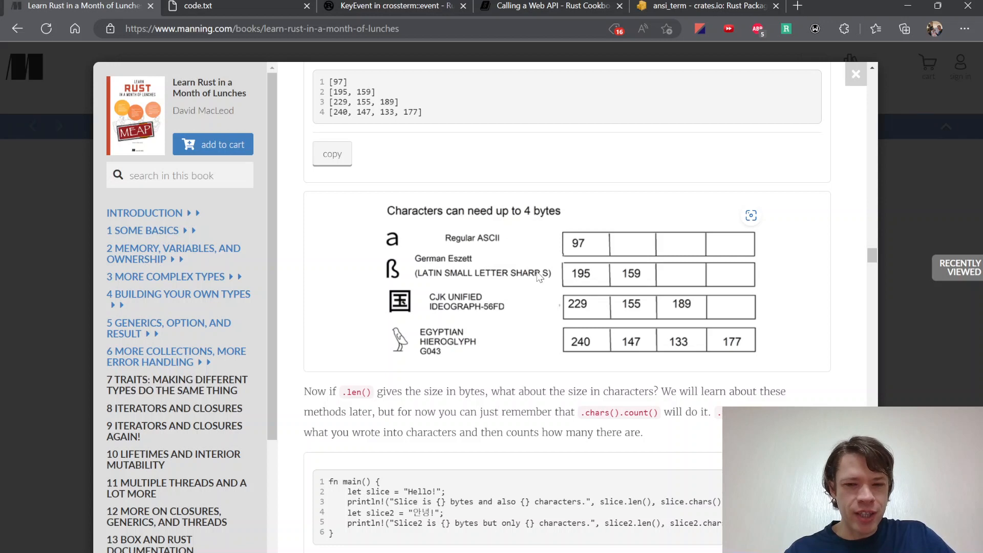
mouse_move(567, 216)
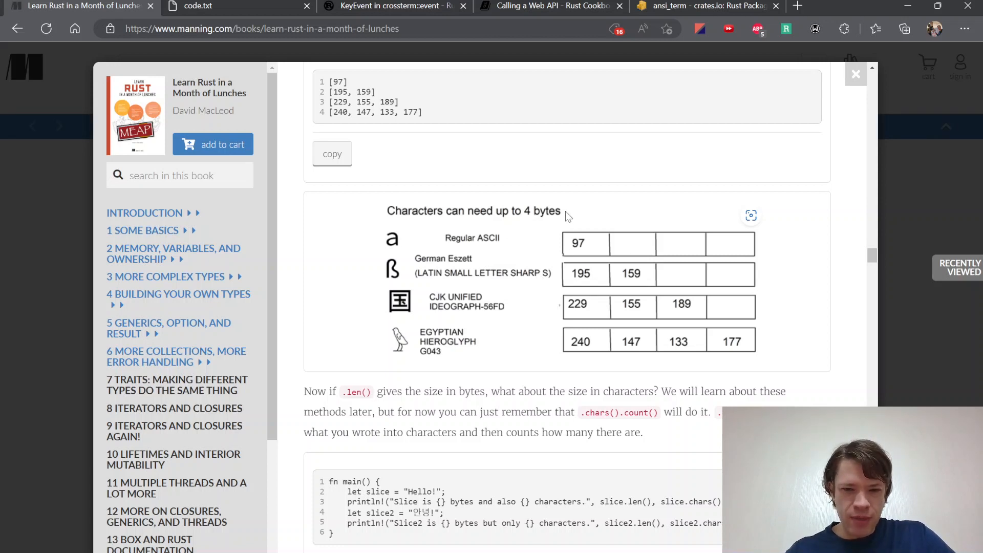
mouse_move(683, 213)
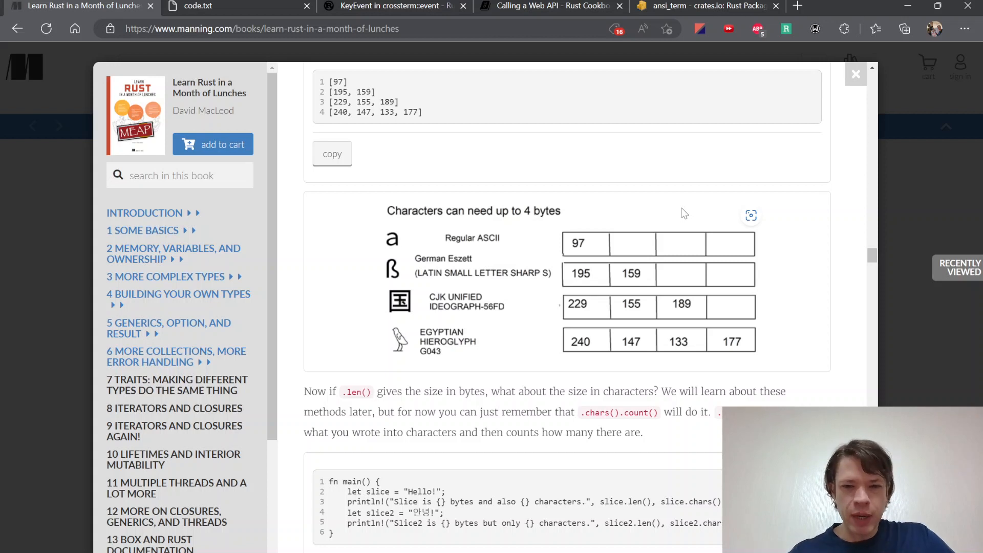
scroll(down, 3)
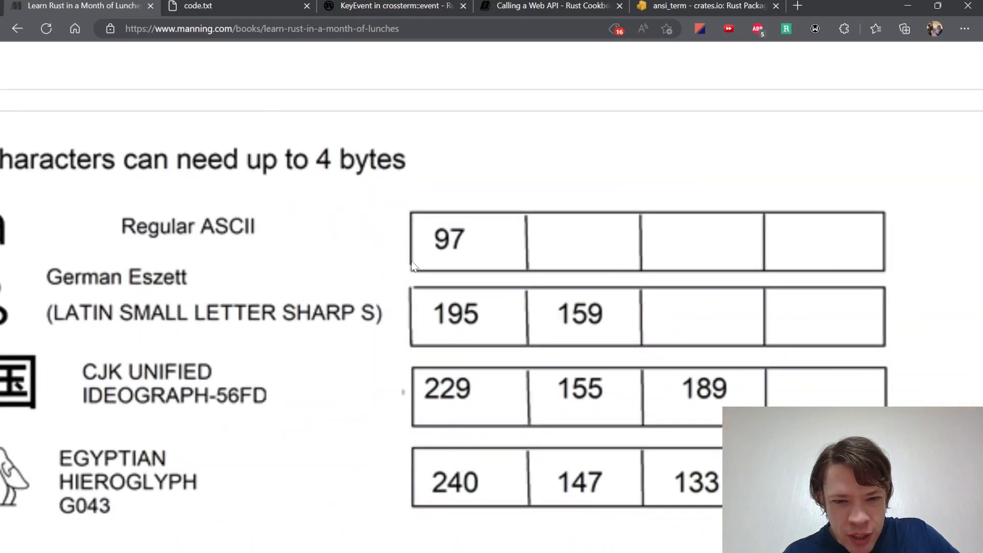
scroll(down, 3)
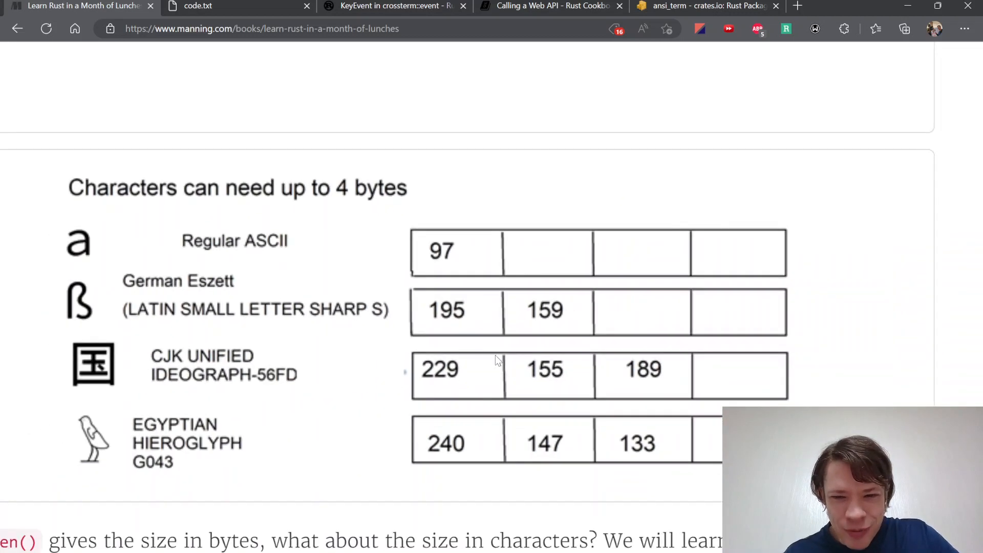
scroll(up, 3)
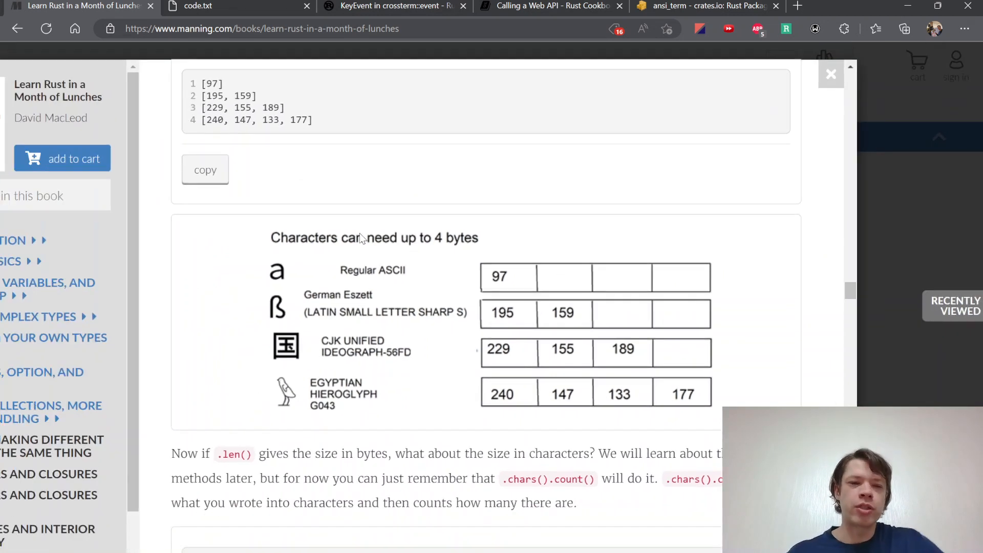
mouse_move(536, 280)
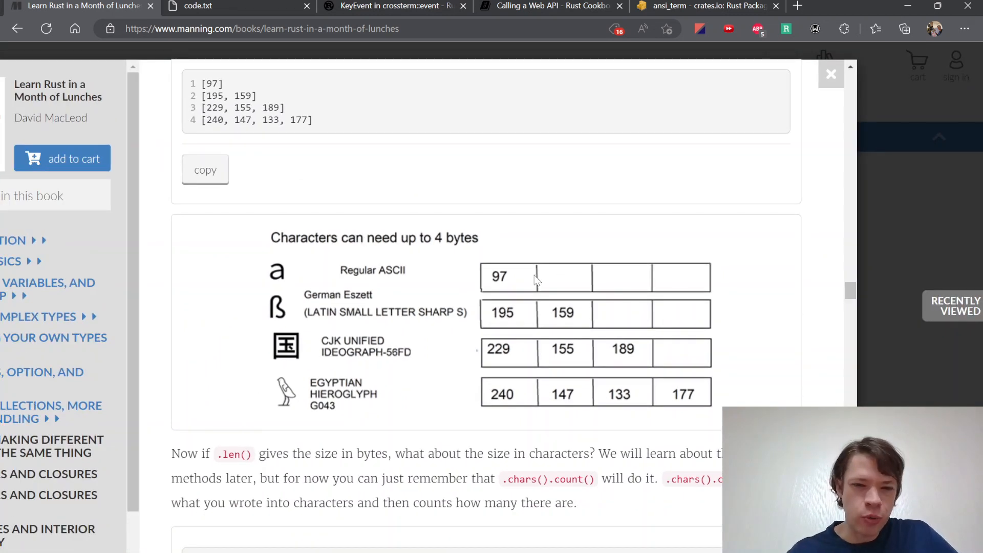
mouse_move(570, 321)
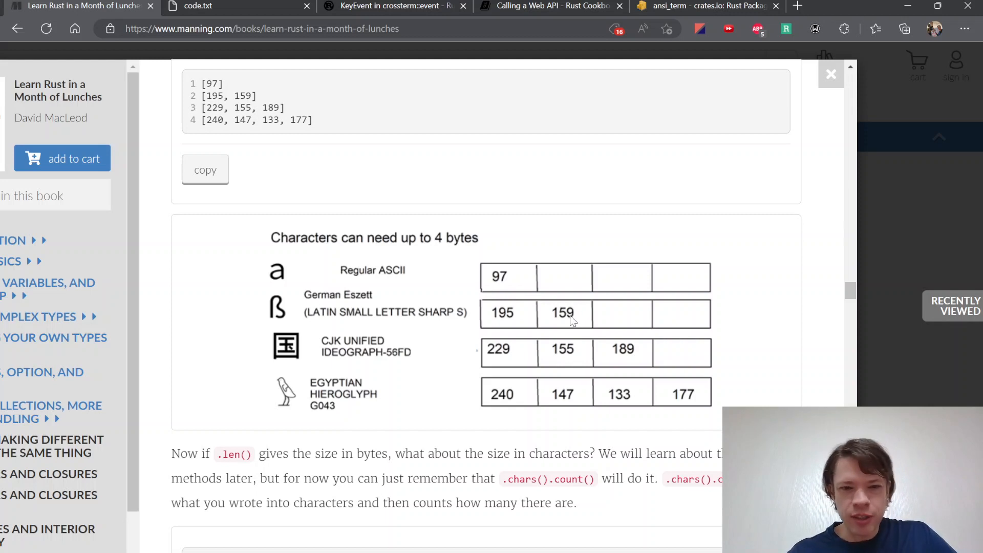
mouse_move(492, 356)
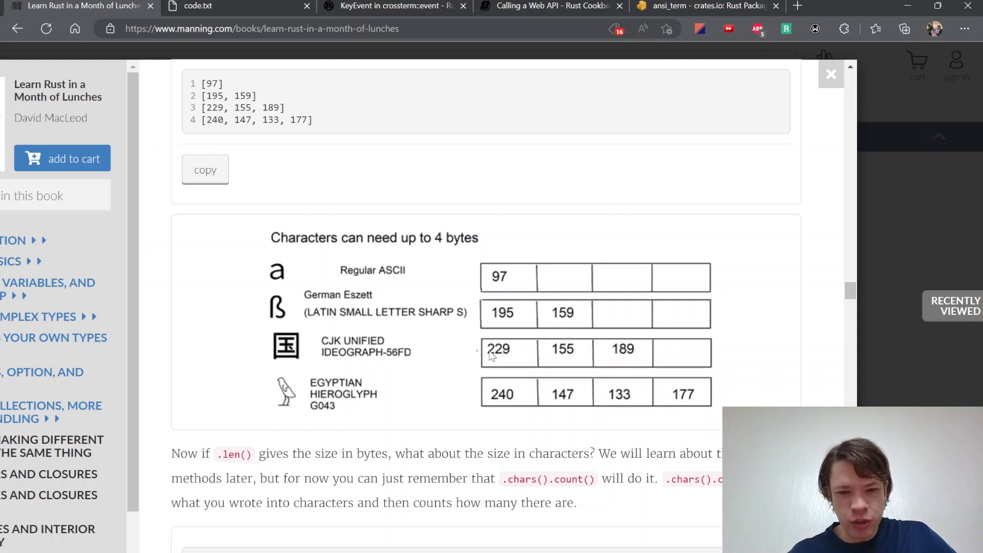
mouse_move(388, 354)
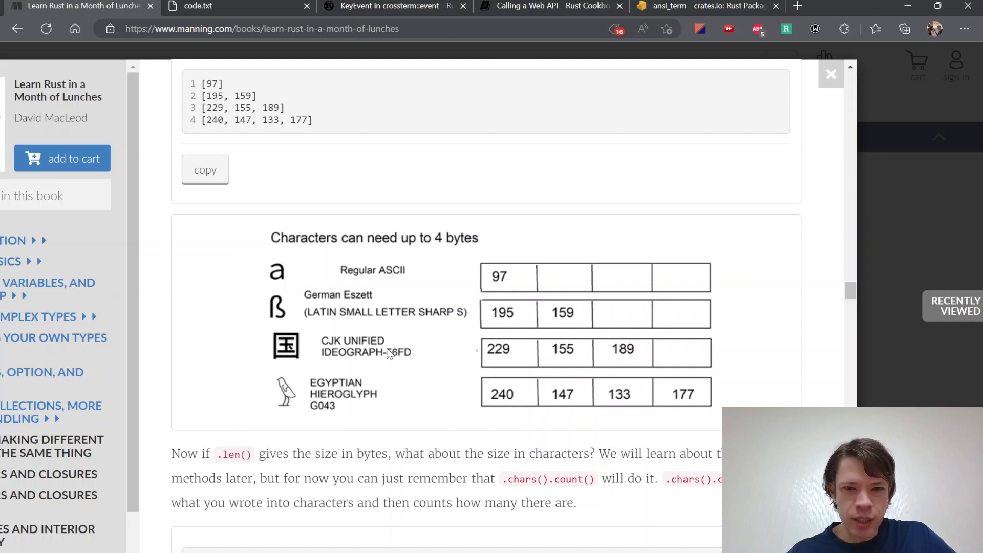
mouse_move(635, 360)
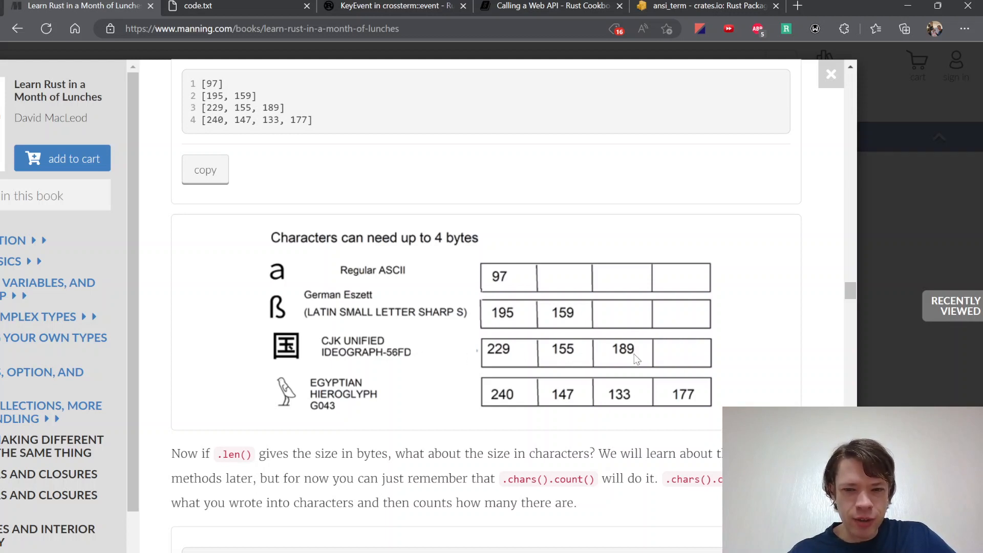
mouse_move(602, 404)
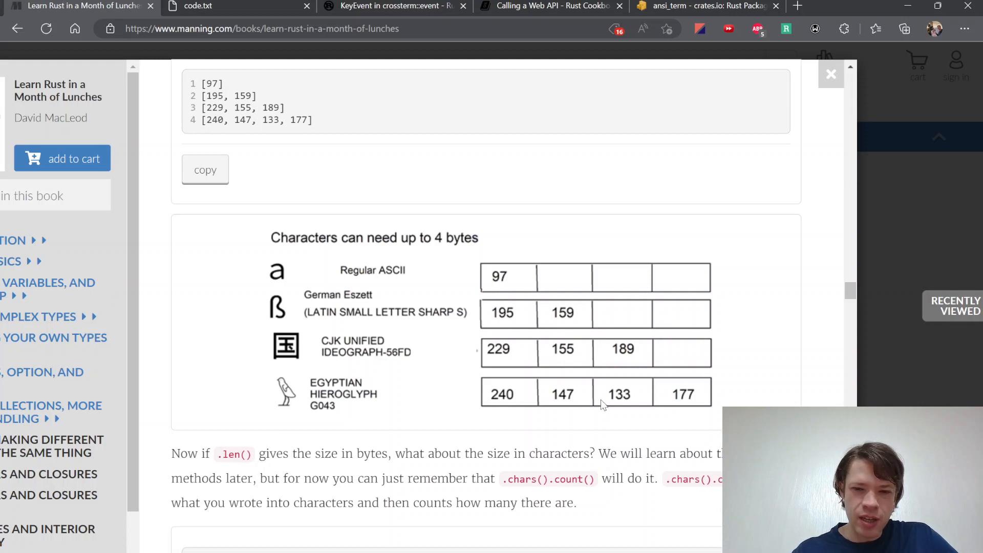
mouse_move(381, 408)
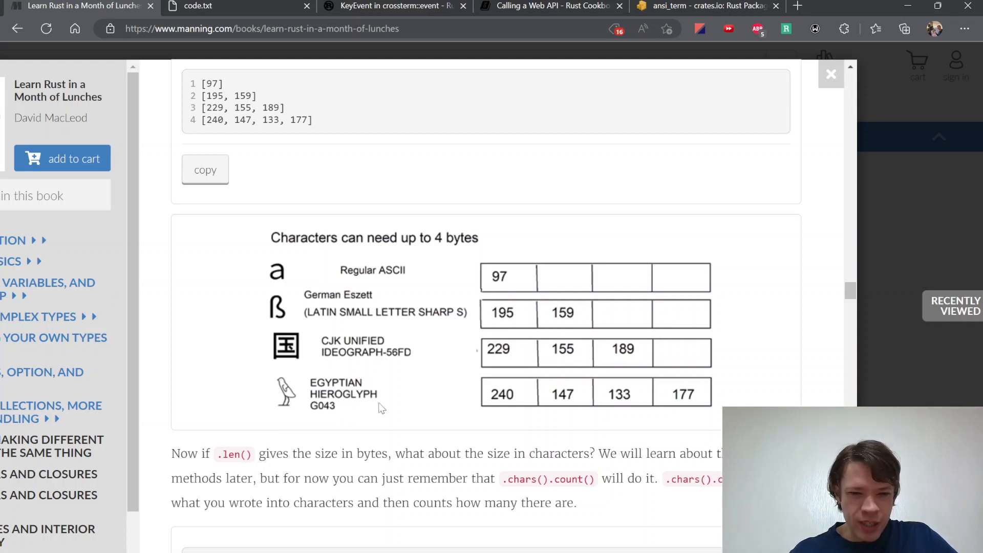
mouse_move(351, 398)
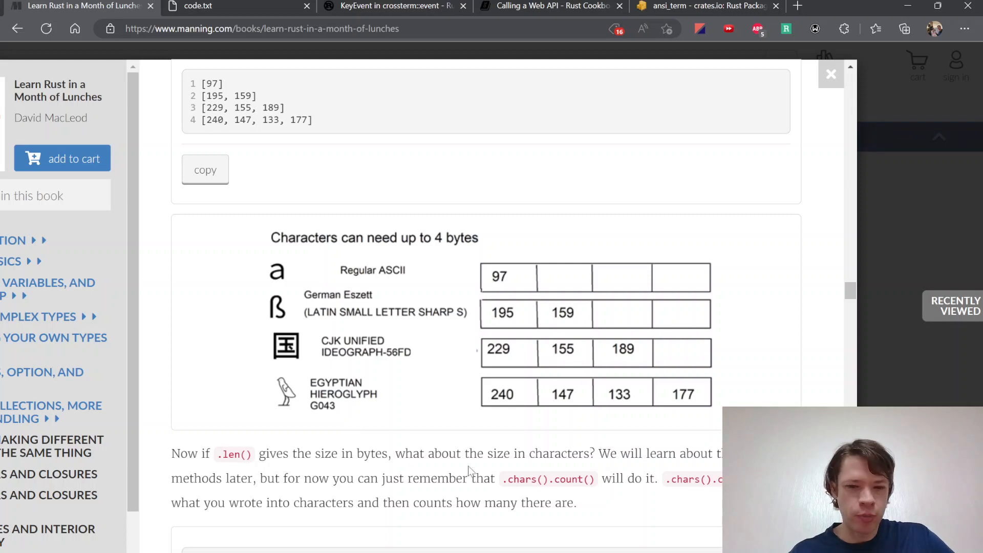
mouse_move(363, 351)
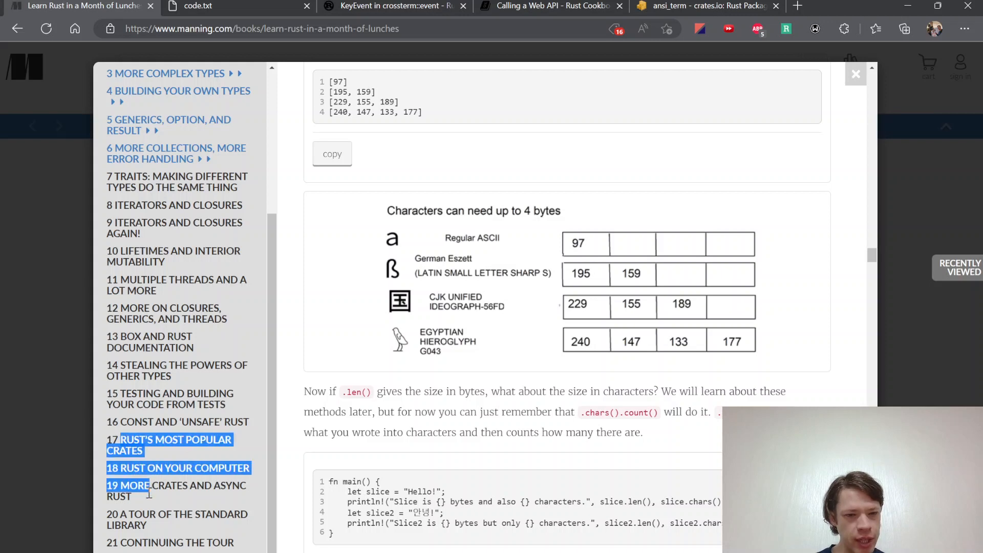
click(178, 491)
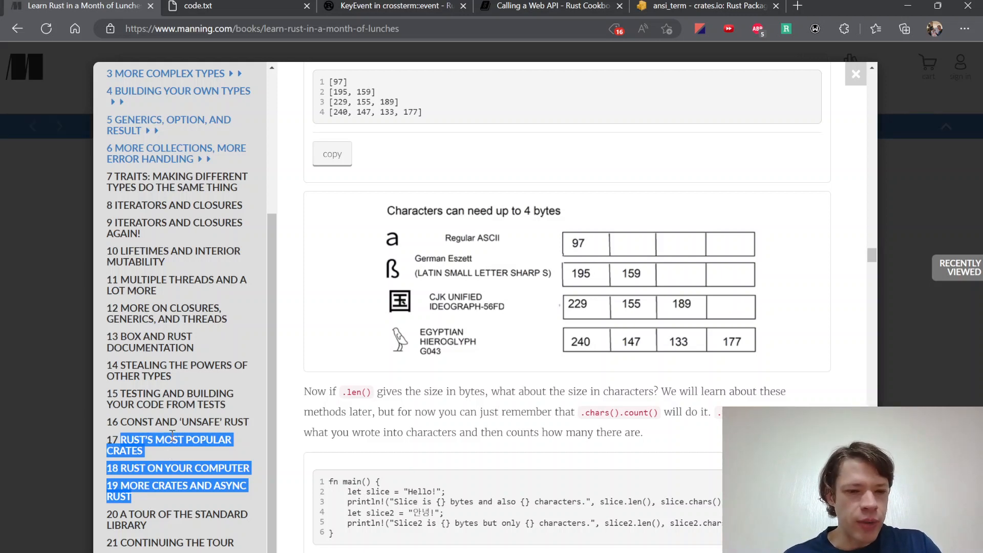
click(161, 500)
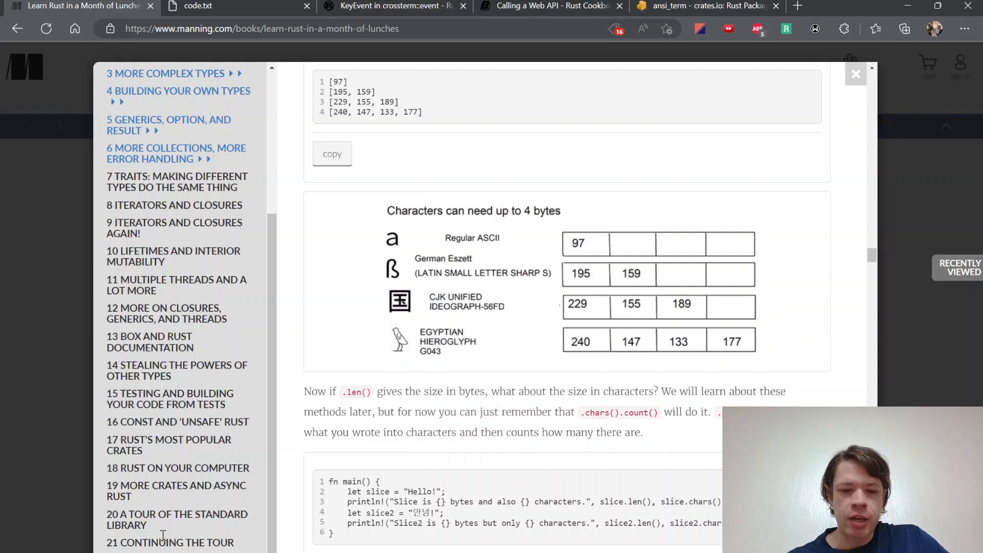
mouse_move(246, 268)
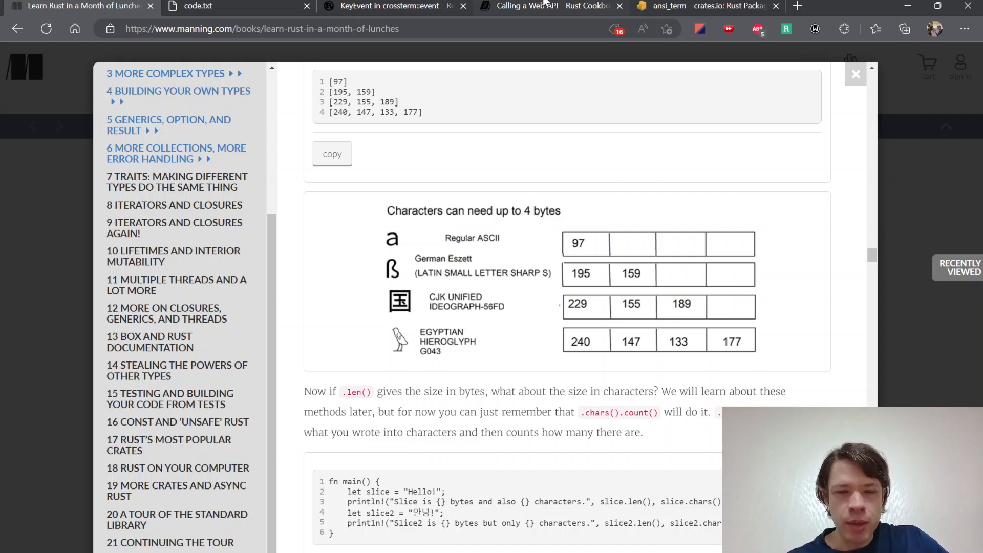
Scroll the Rust Cookbook's Calling a Web API page past the GitHub API and gist examples.
click(550, 5)
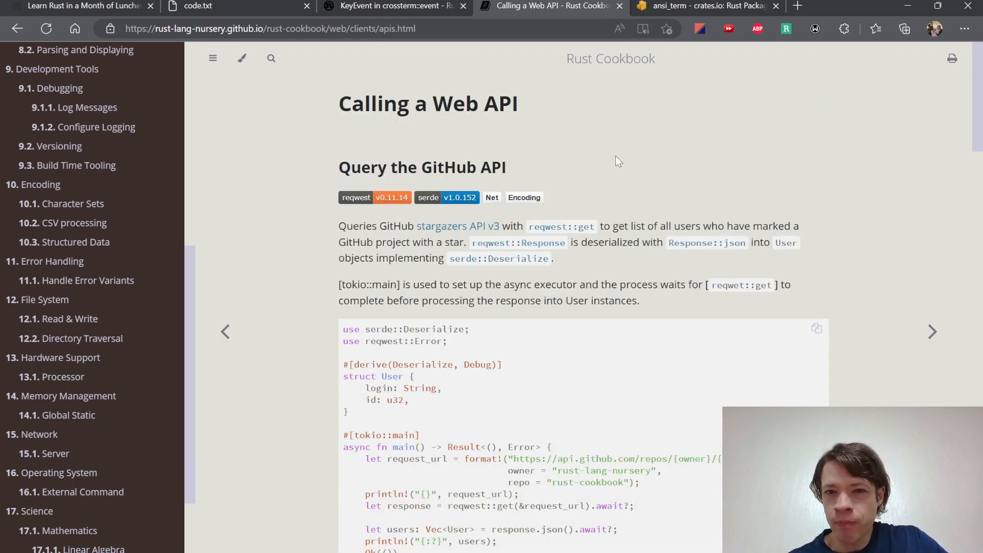
mouse_move(570, 66)
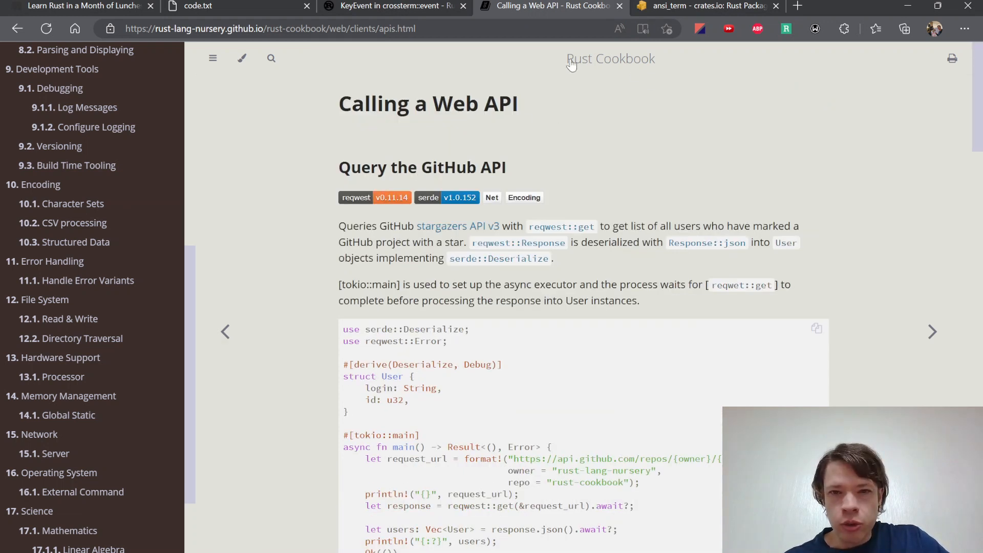
mouse_move(605, 67)
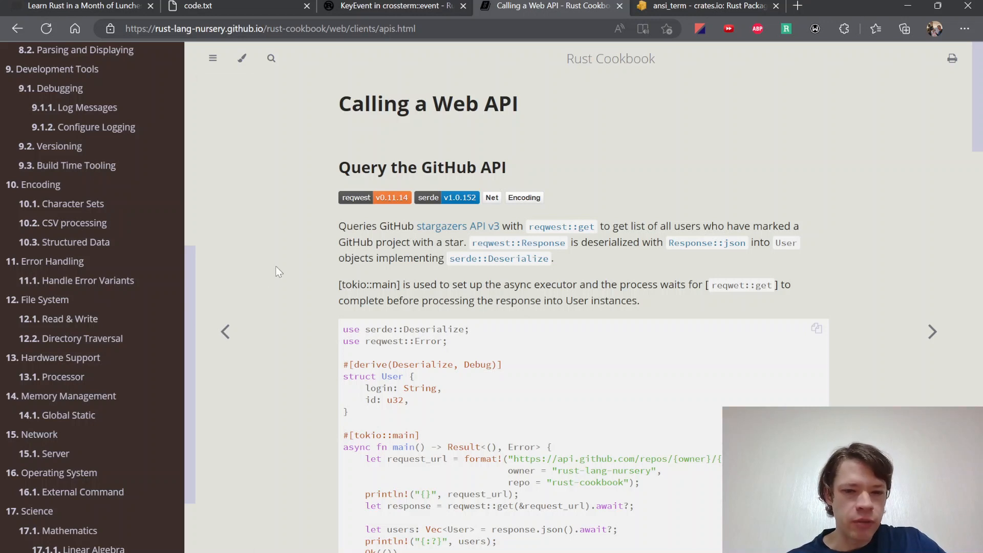
scroll(up, 3)
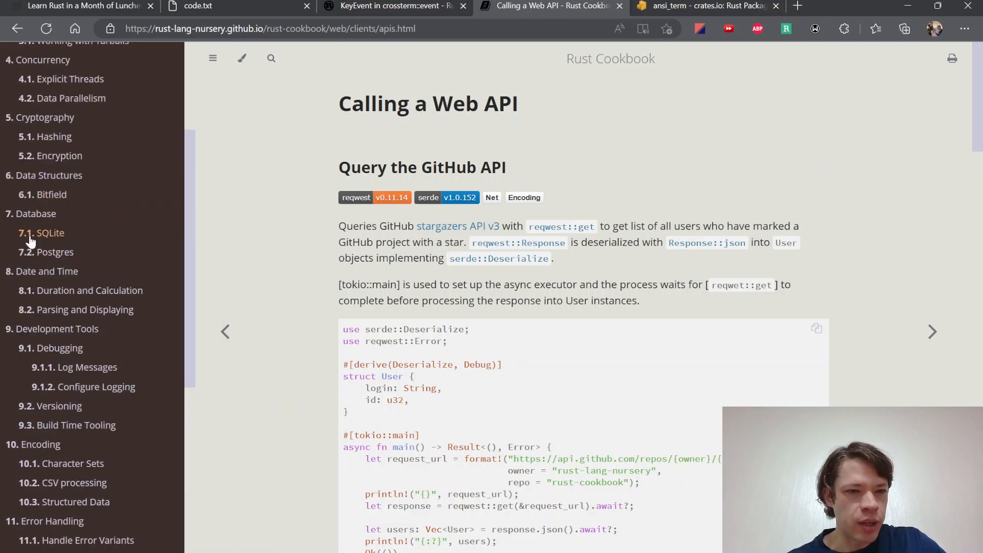
mouse_move(59, 348)
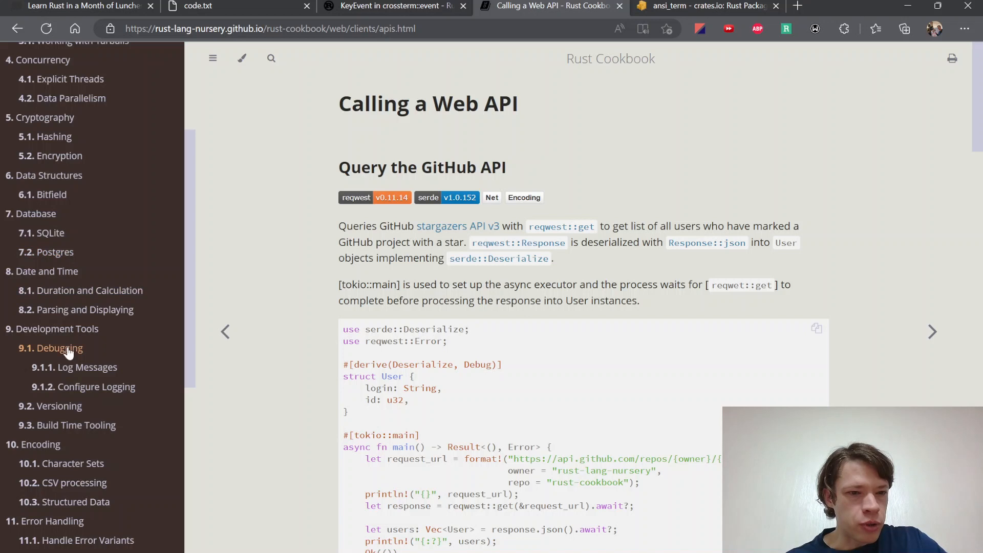
mouse_move(62, 466)
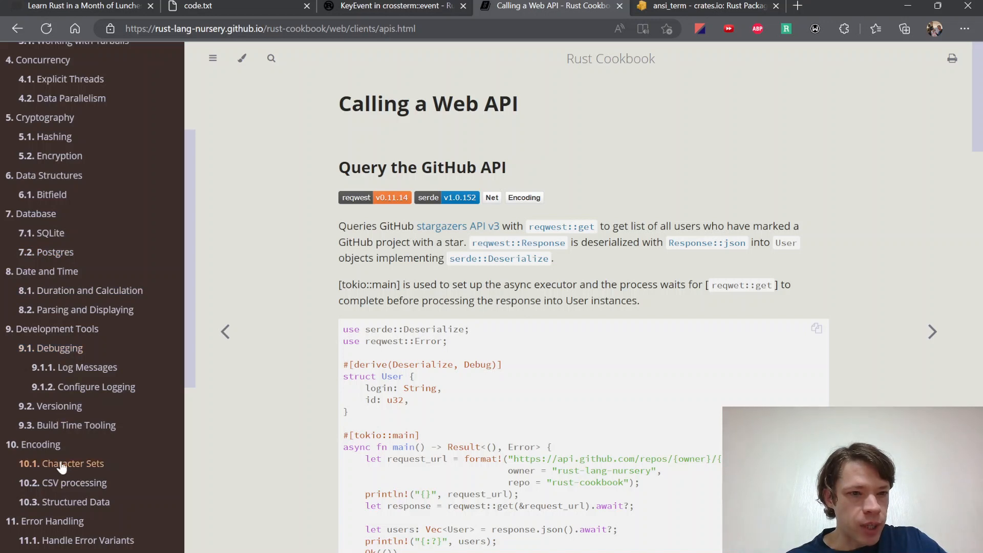
scroll(up, 3)
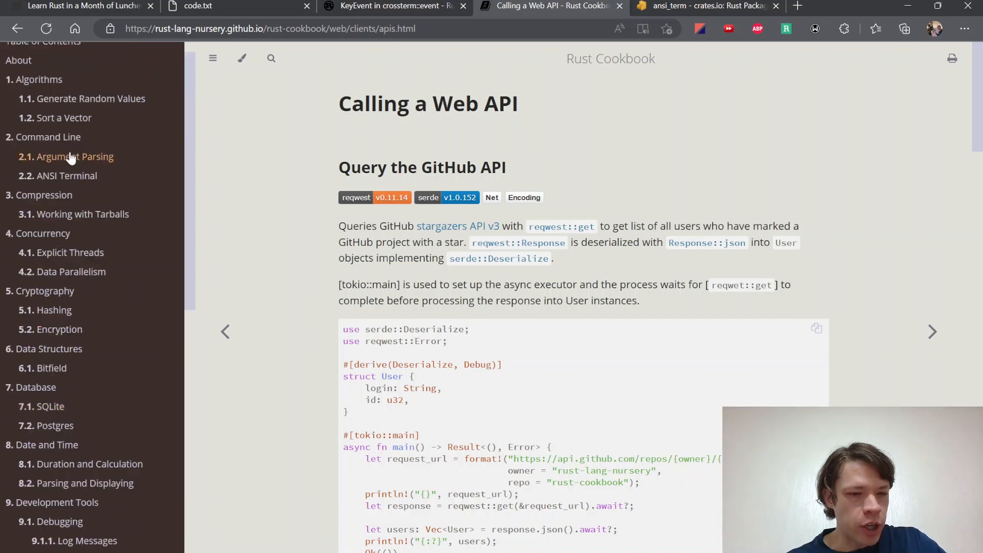
mouse_move(66, 271)
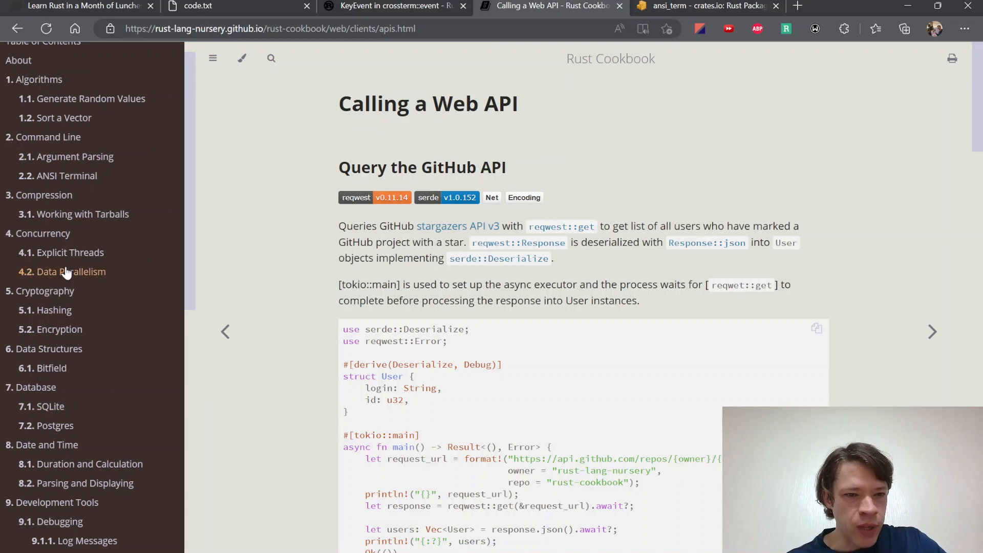
scroll(down, 3)
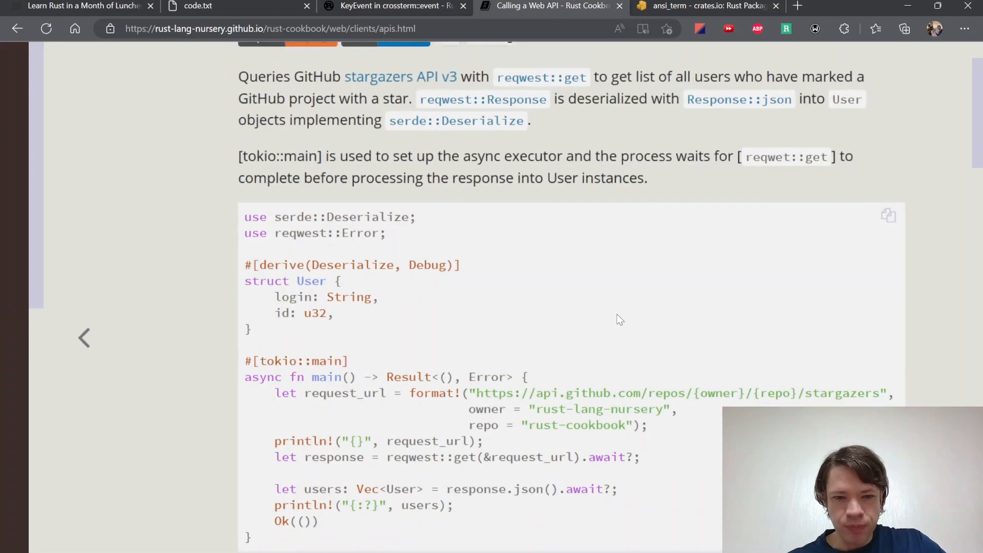
scroll(down, 3)
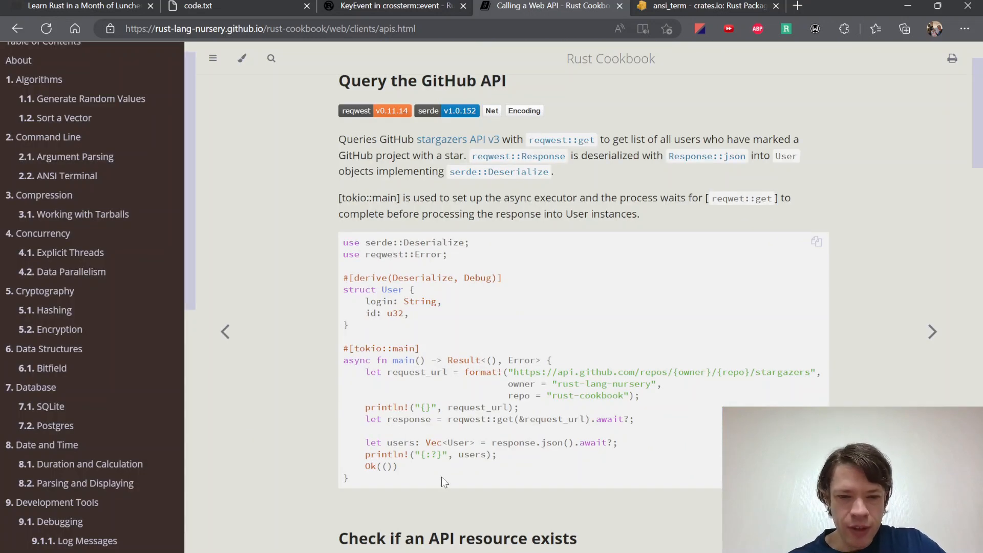
scroll(down, 3)
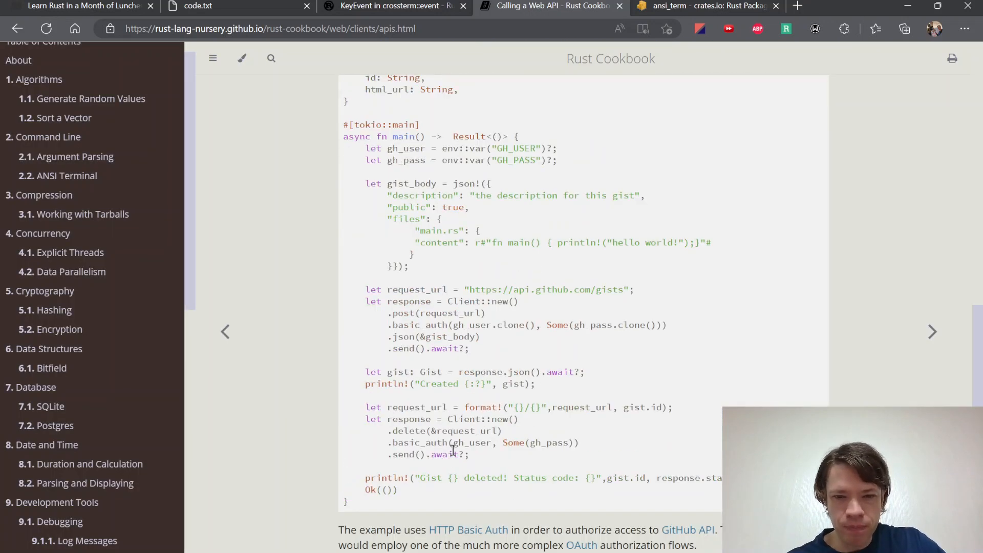
scroll(up, 3)
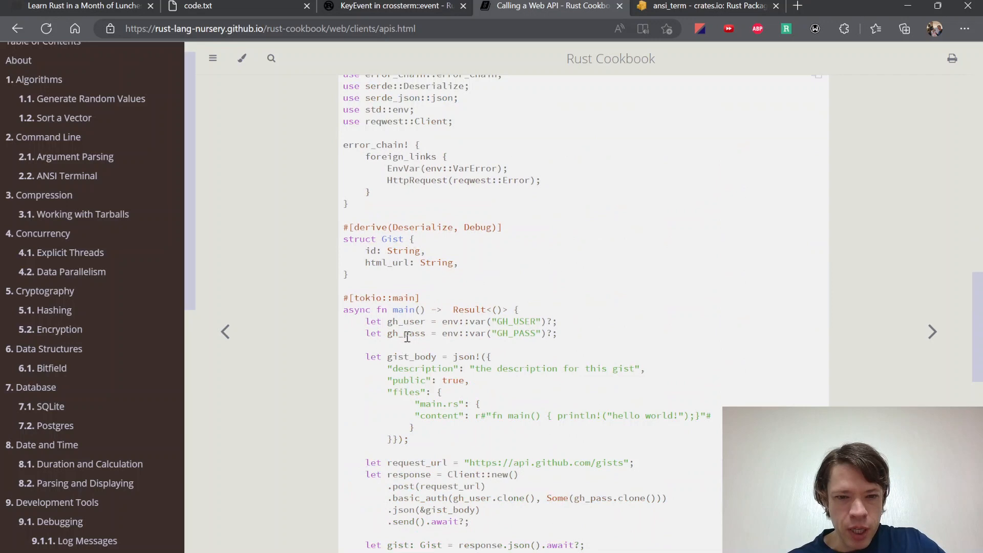
scroll(up, 3)
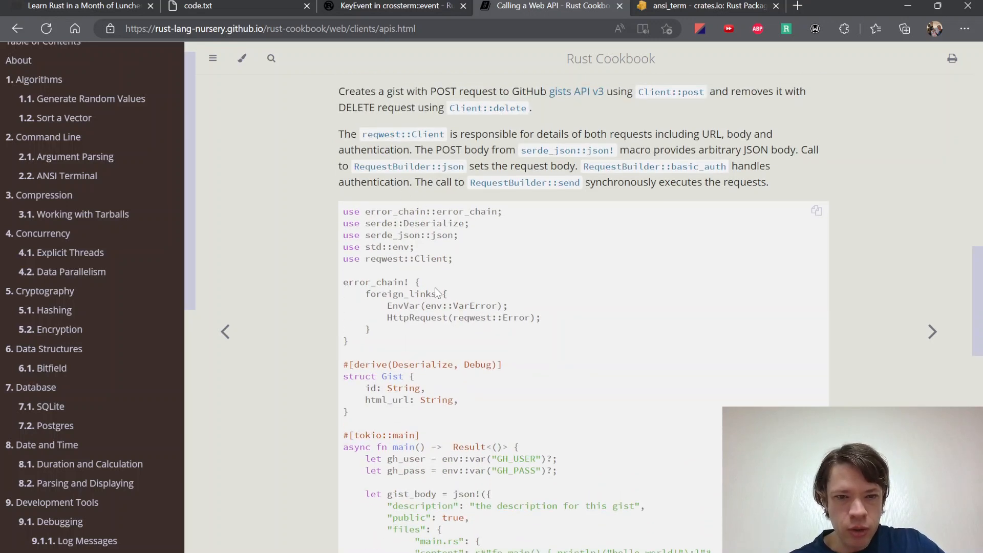
scroll(down, 3)
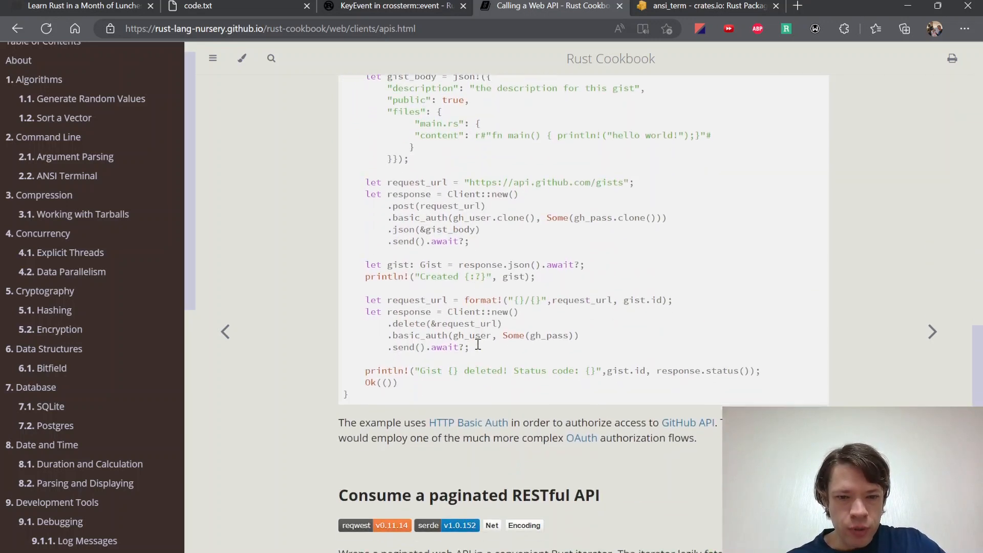
scroll(down, 3)
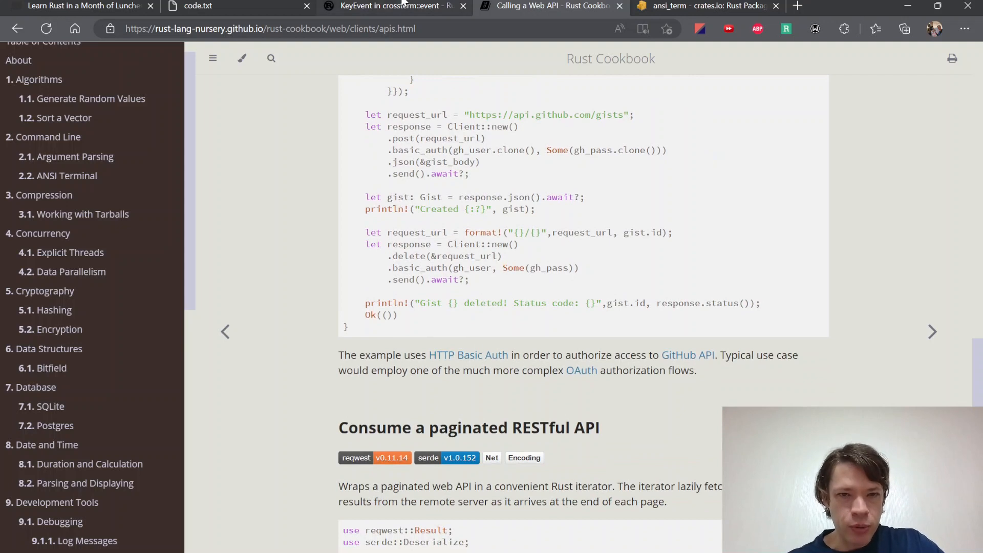
Check the crossterm KeyEvent docs and ansi_term crate, then return to the Manning page.
click(394, 6)
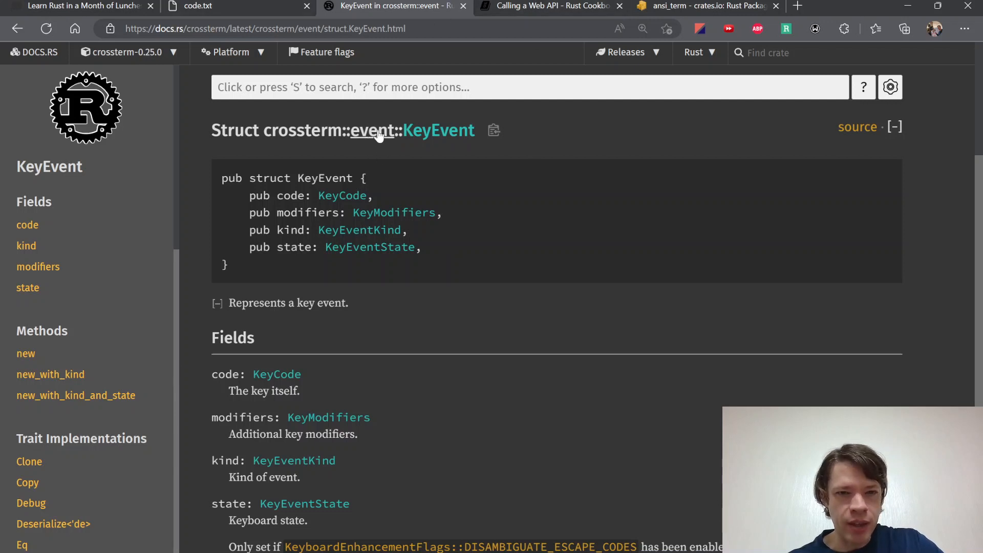
mouse_move(303, 130)
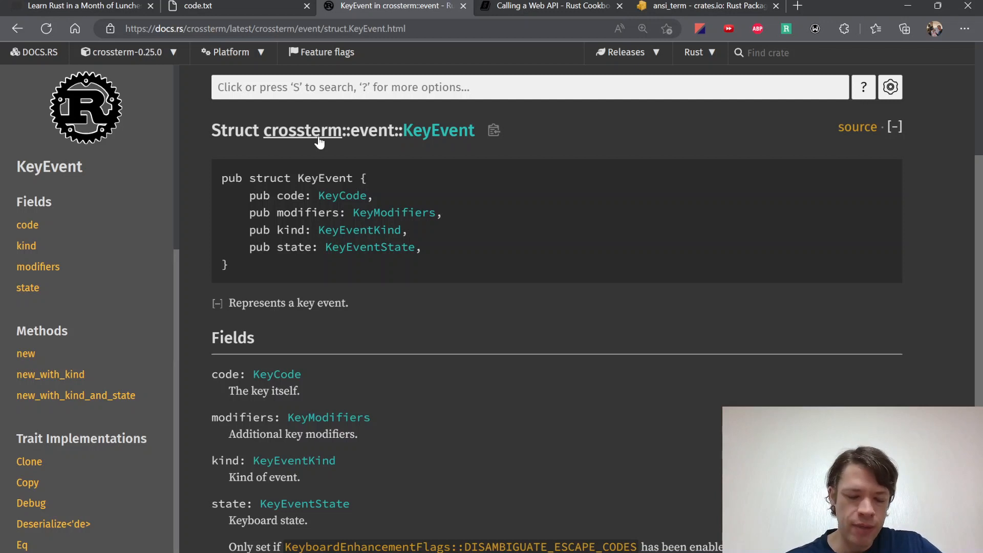
mouse_move(393, 212)
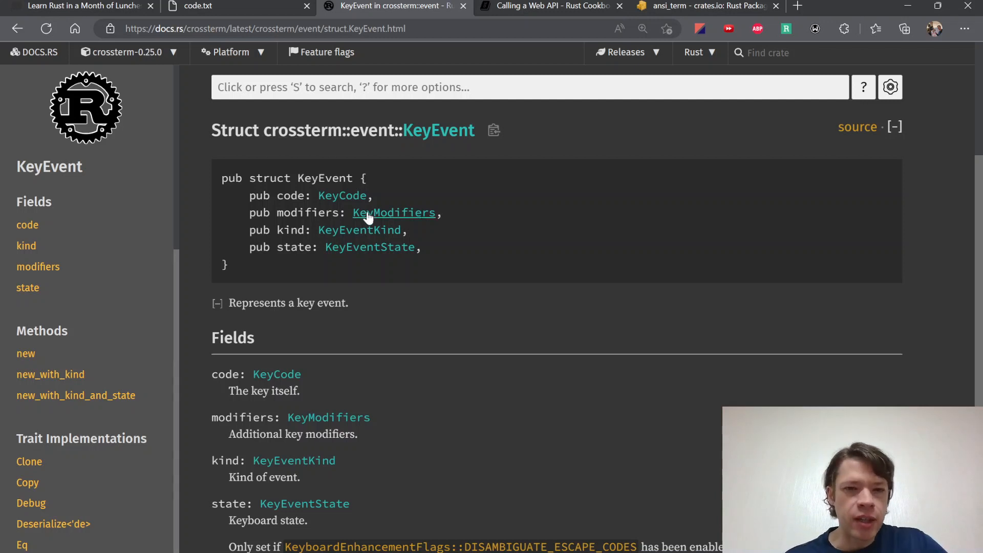
mouse_move(342, 195)
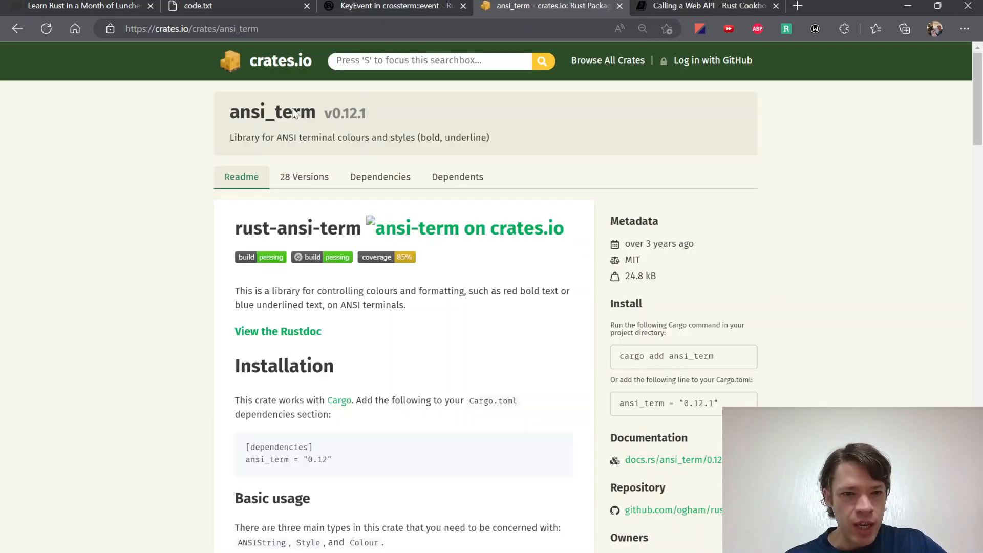
double_click(272, 112)
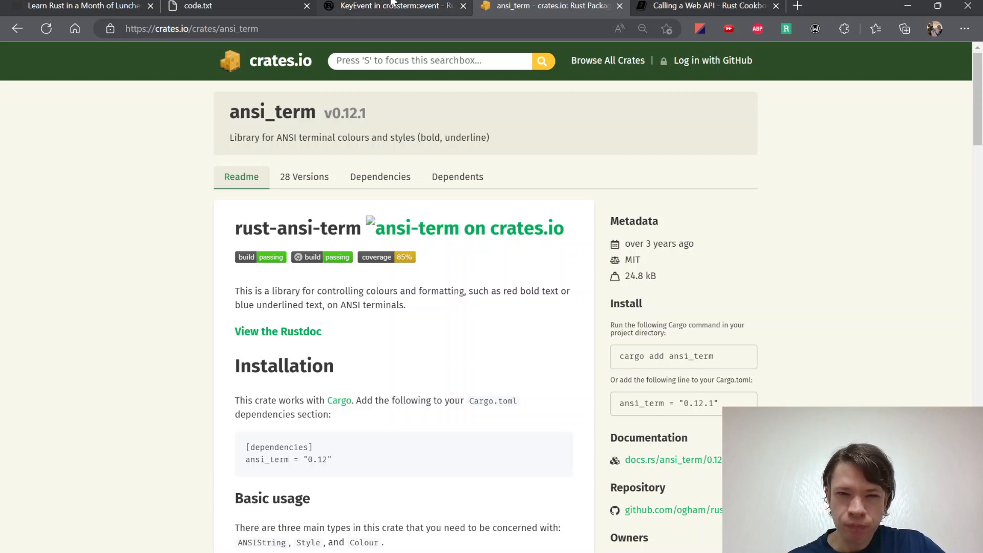
click(394, 6)
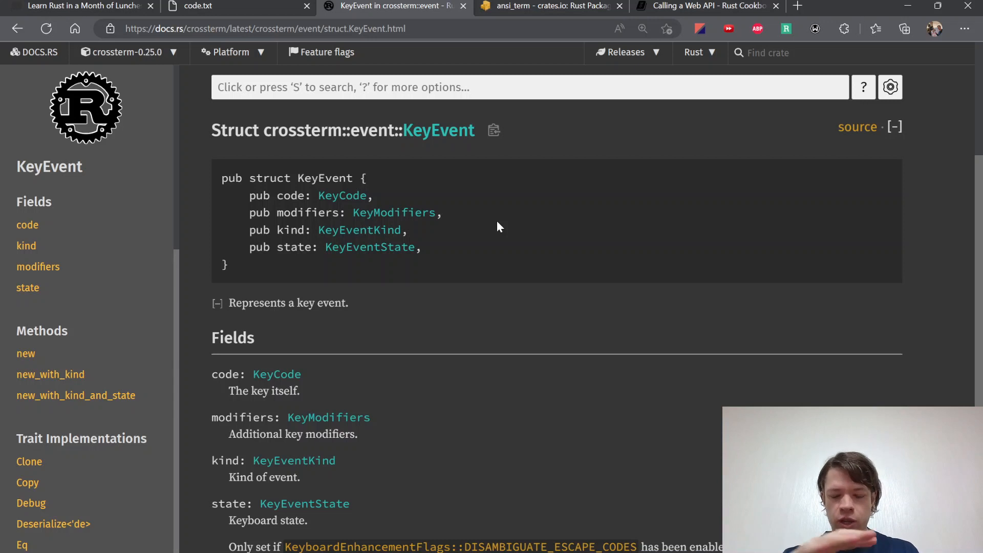
mouse_move(482, 171)
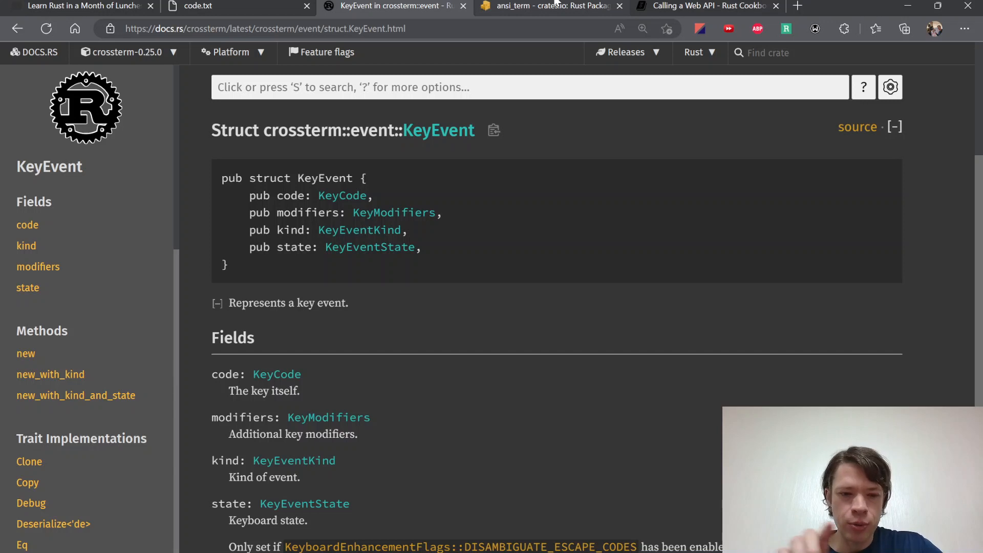
mouse_move(527, 266)
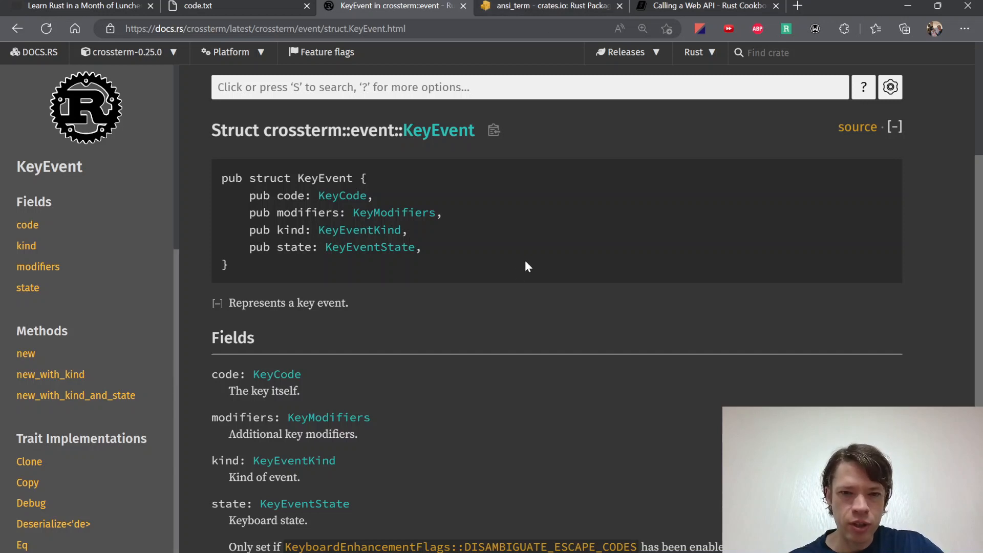
mouse_move(69, 71)
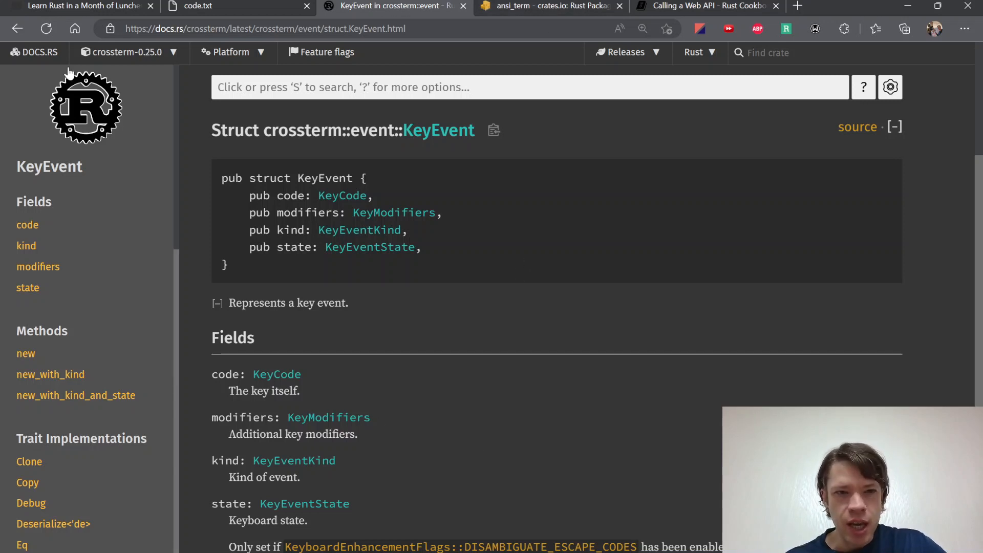
click(82, 6)
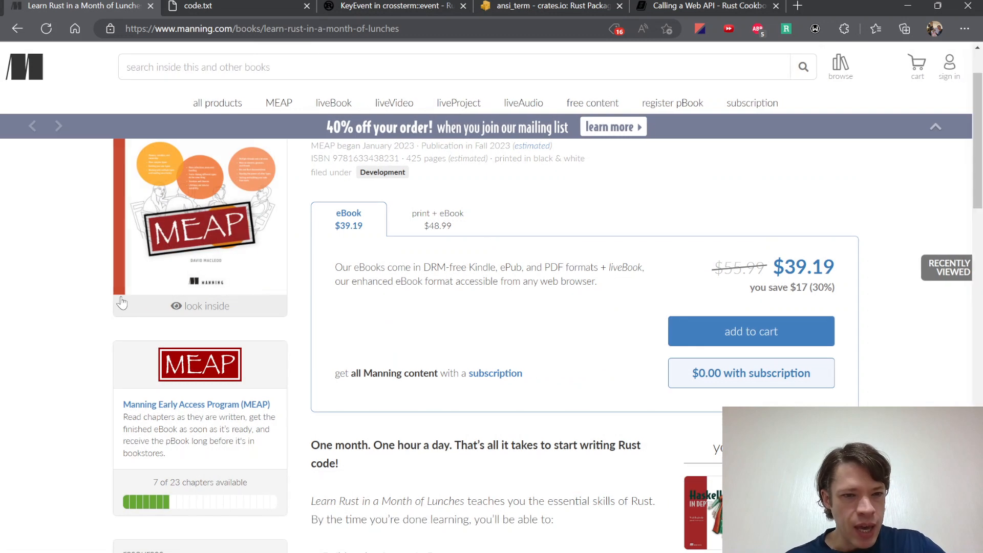
scroll(down, 3)
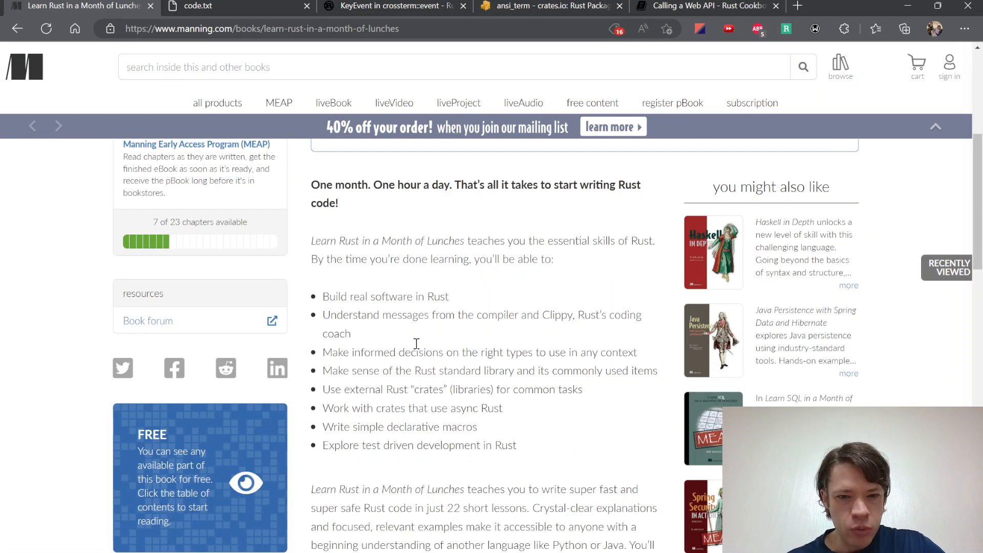
scroll(up, 3)
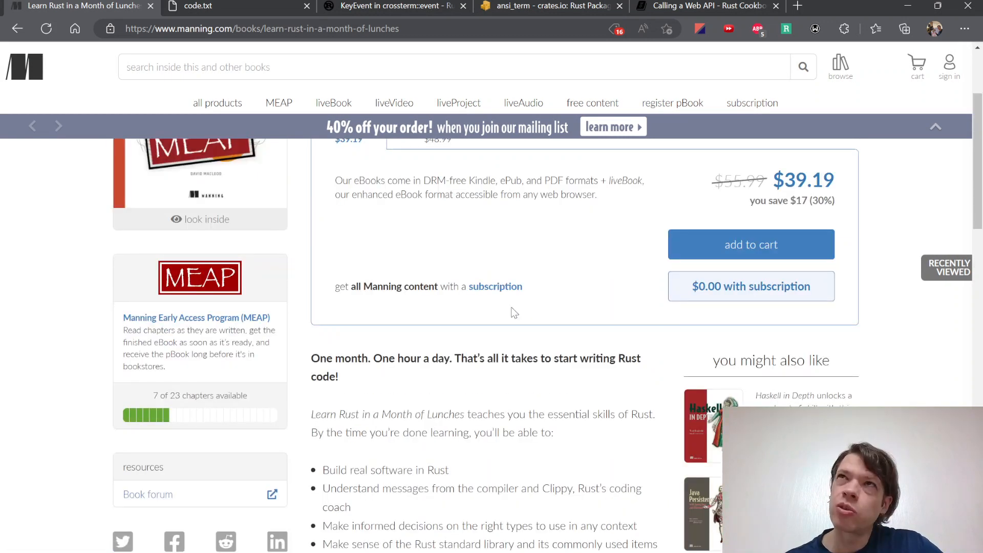
scroll(up, 3)
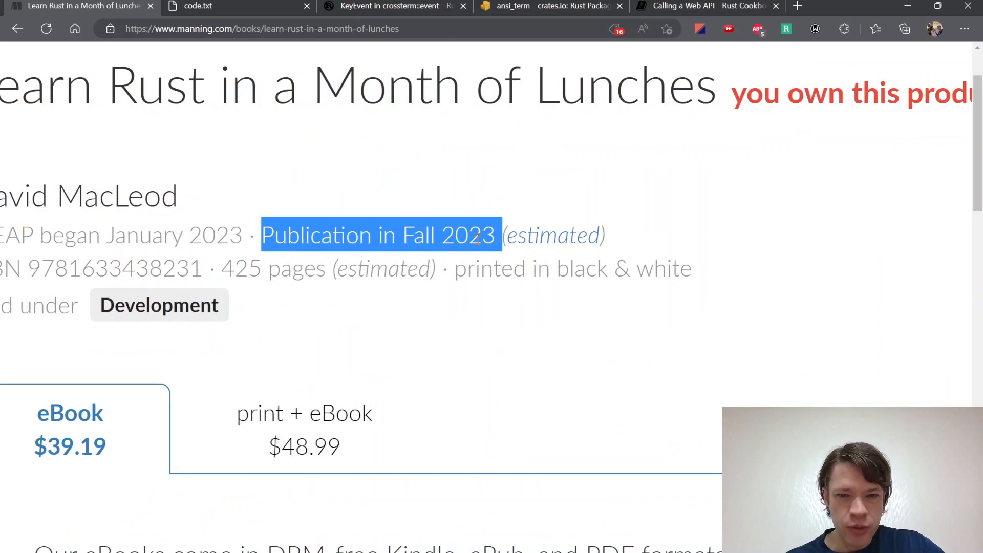
scroll(up, 3)
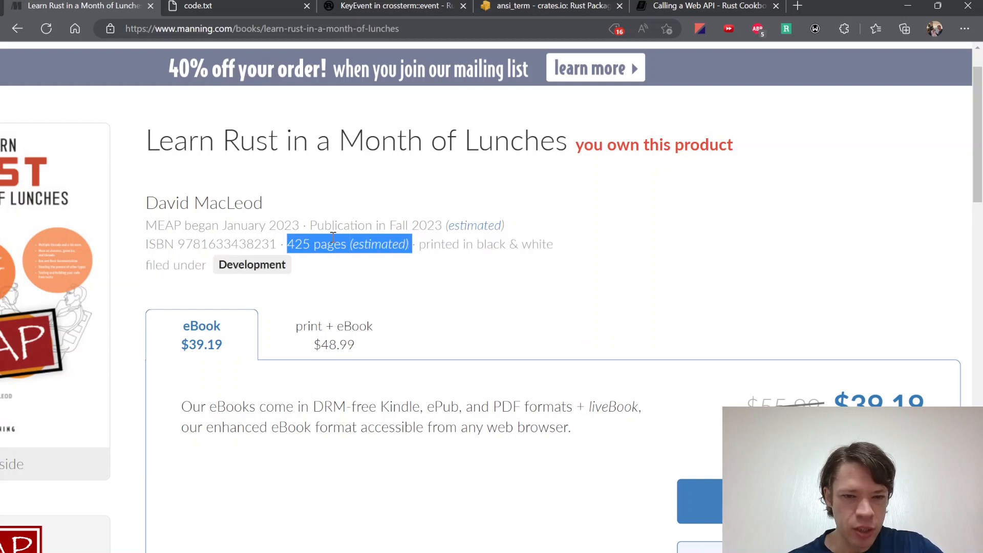
scroll(up, 3)
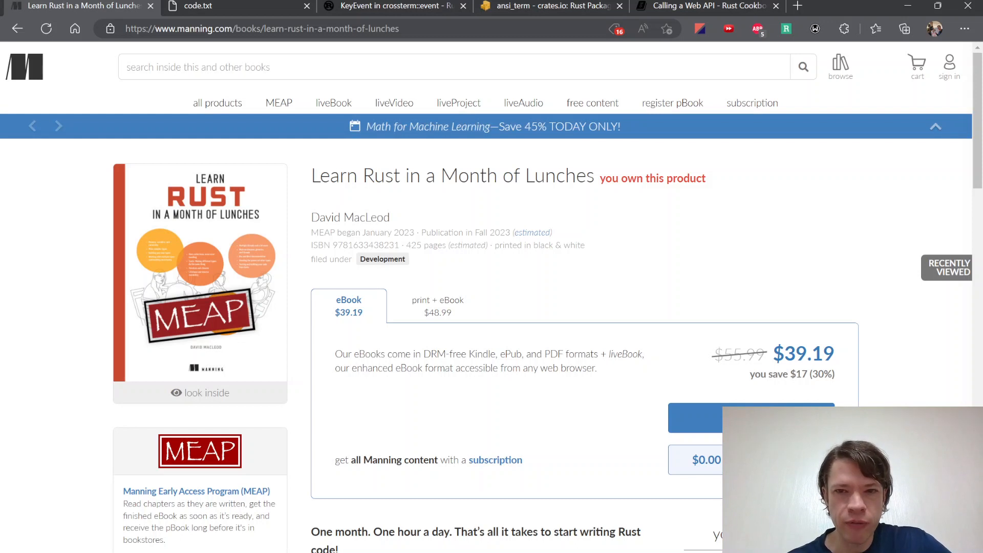
scroll(down, 3)
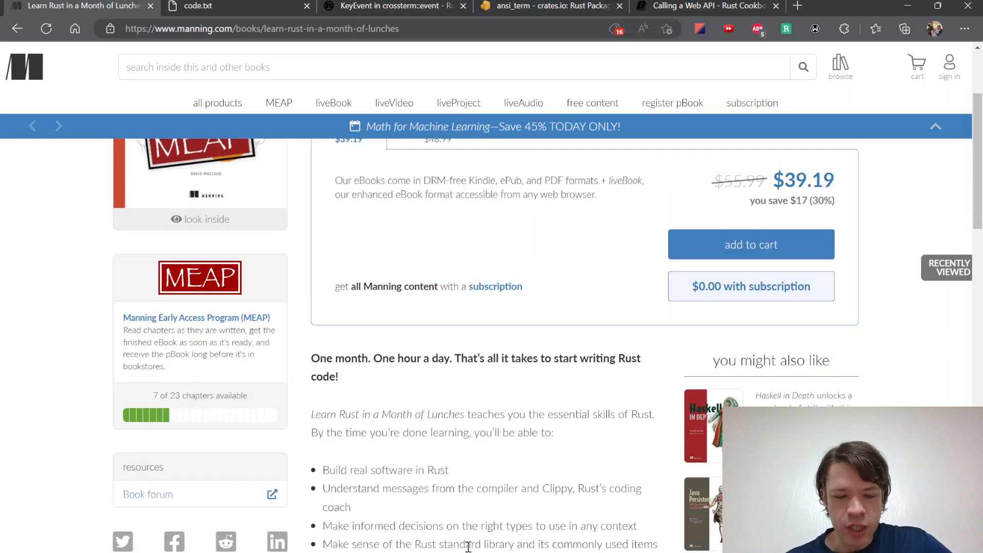
mouse_move(394, 103)
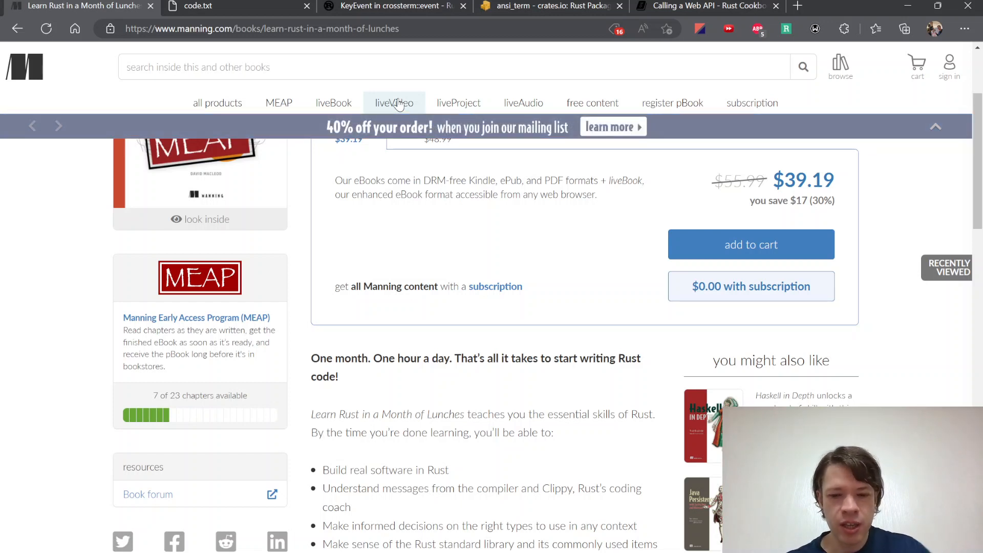
mouse_move(542, 273)
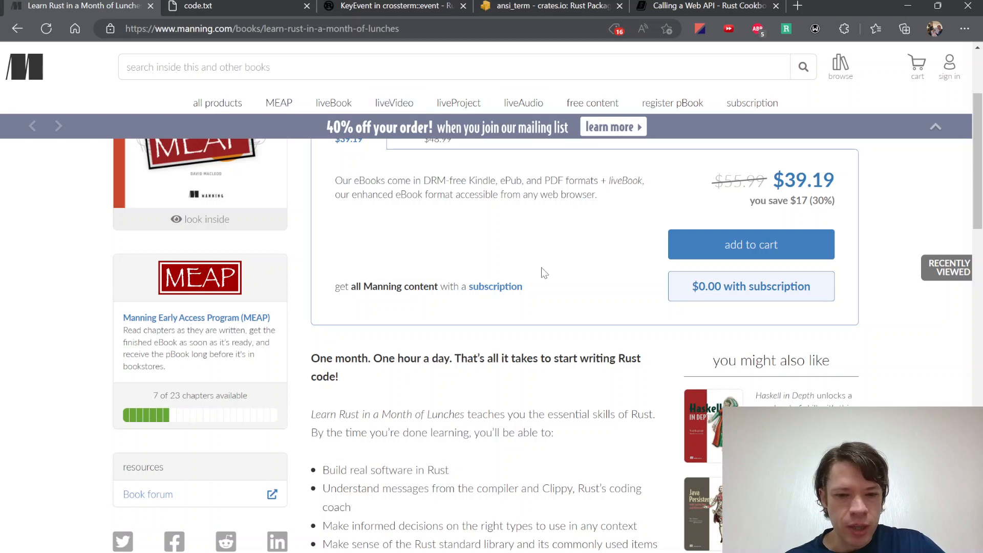
mouse_move(613, 397)
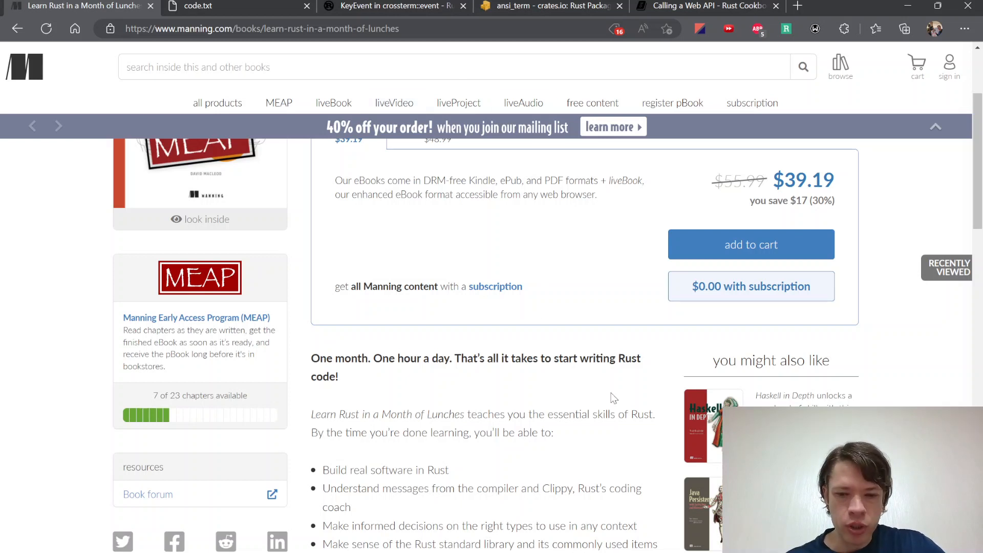